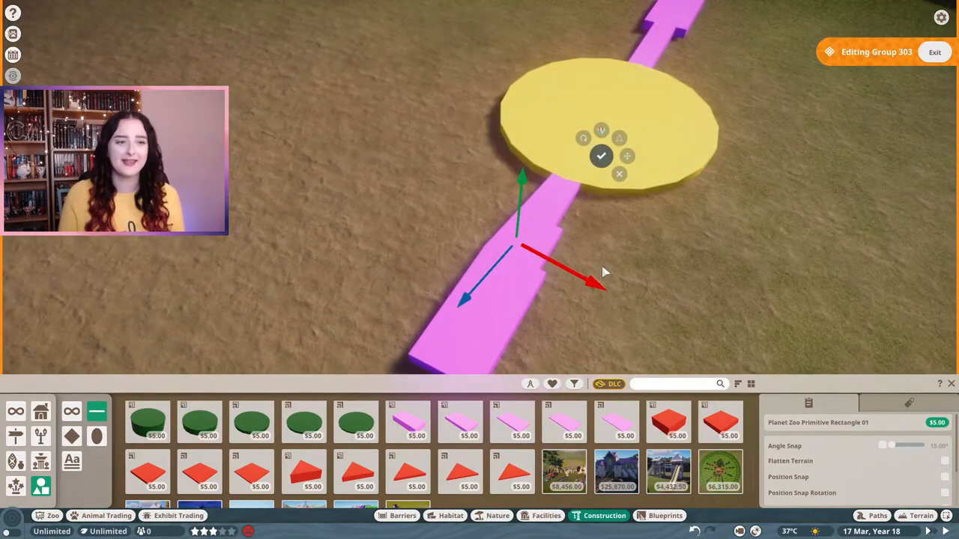
Confirm the disc placement and add triangular construction pieces as rays around the yellow circle
left_click(617, 174)
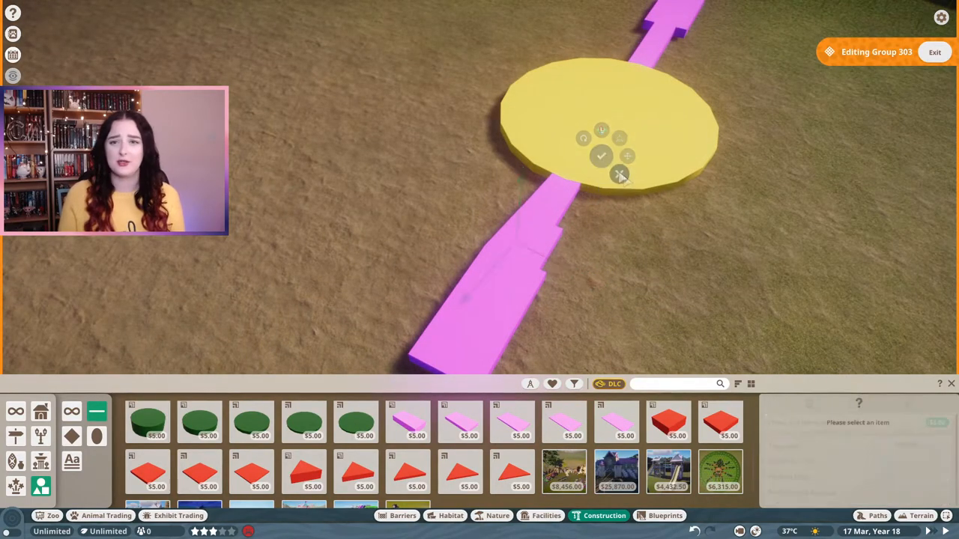
left_click(601, 156)
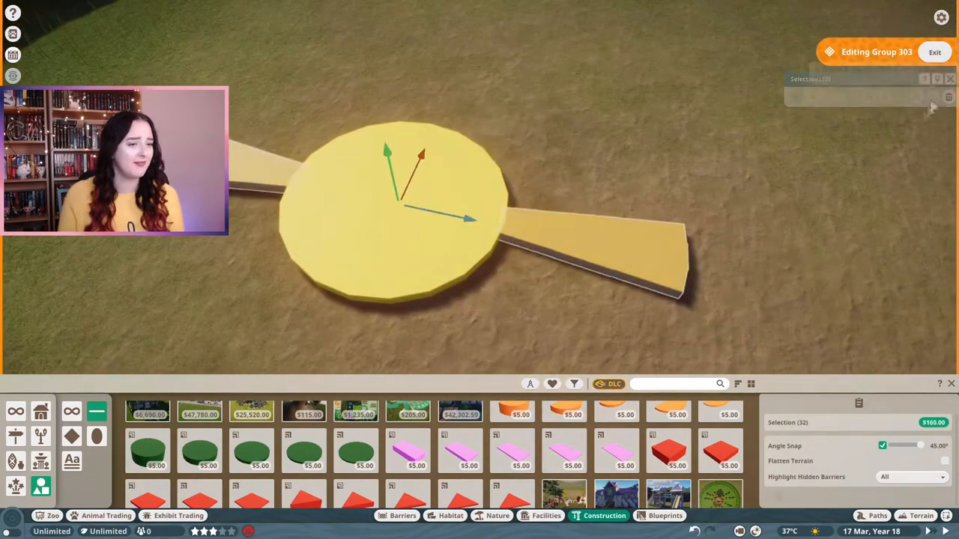
left_click(812, 96)
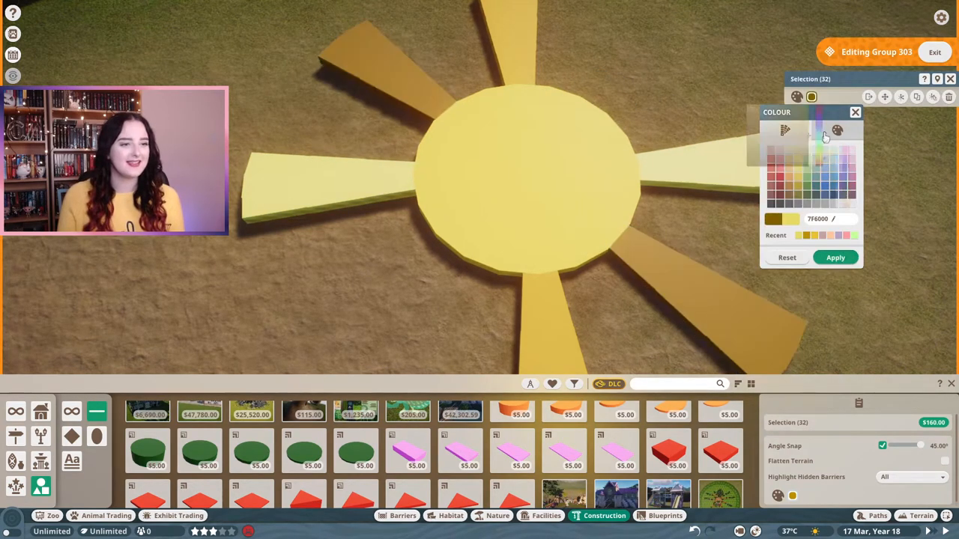
Recolour the first set of rays with a lighter custom yellow shade
left_click(845, 129)
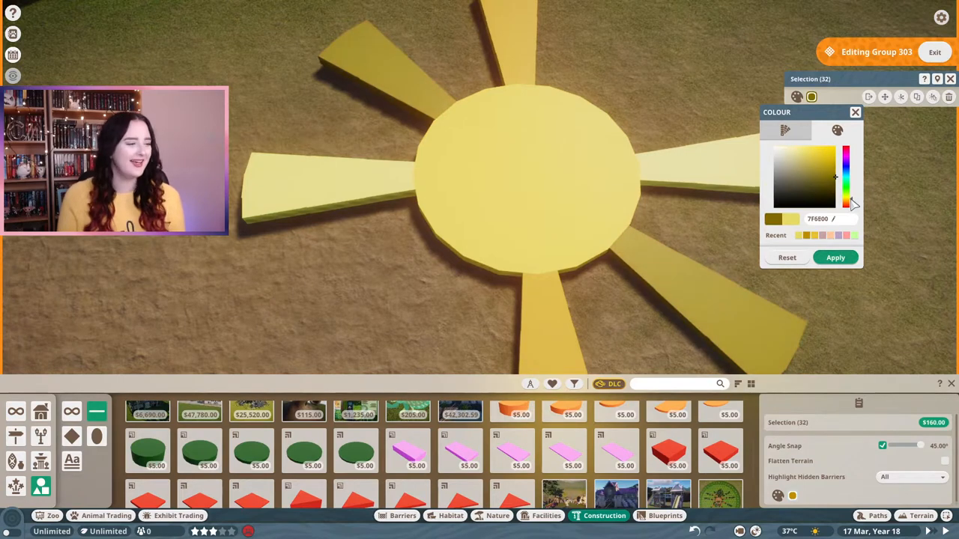
left_click(800, 159)
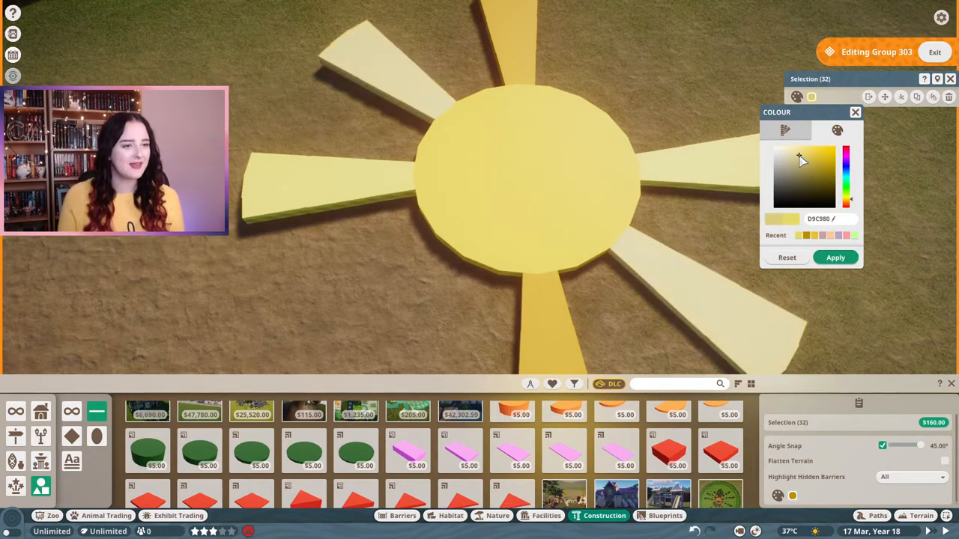
left_click(836, 150)
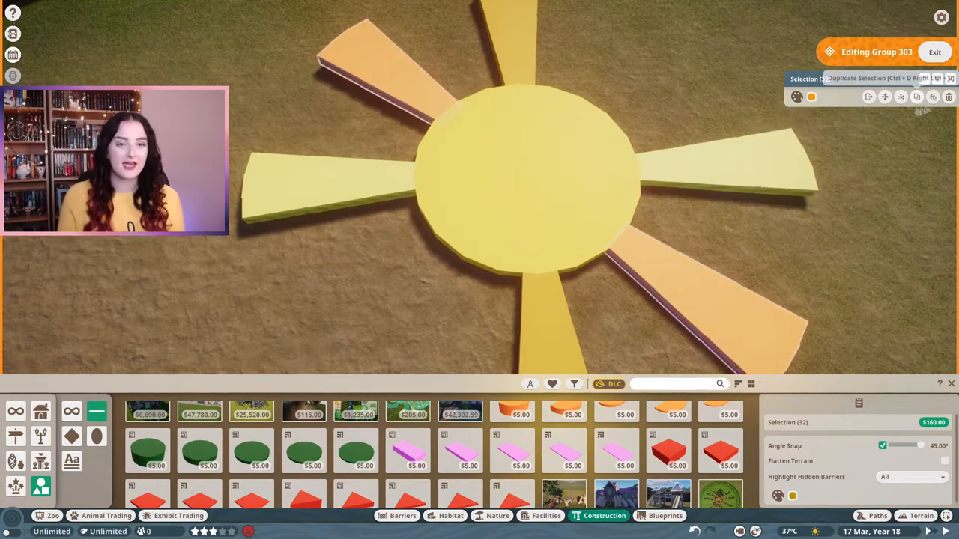
Recolour further rays in paler orange, pale cream and muted yellow tones
left_click(810, 96)
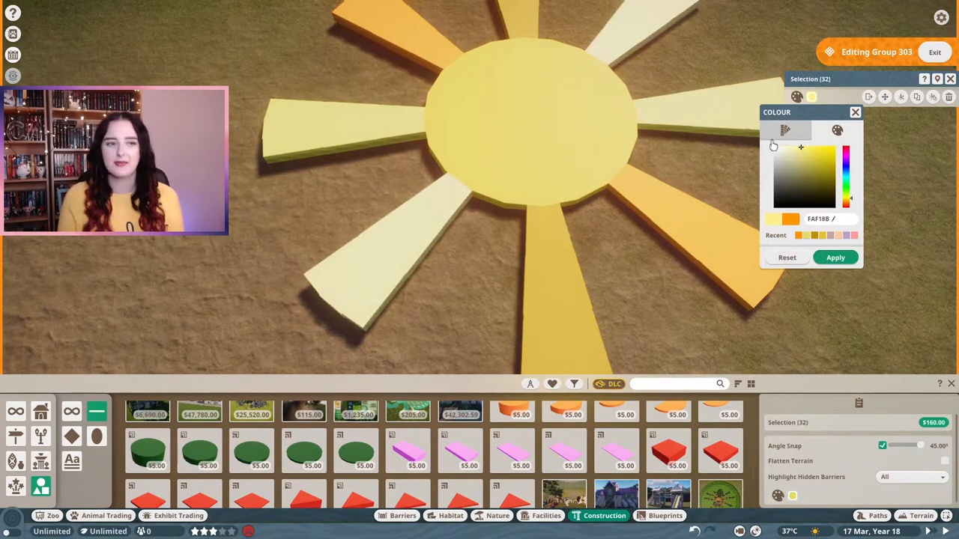
left_click(800, 158)
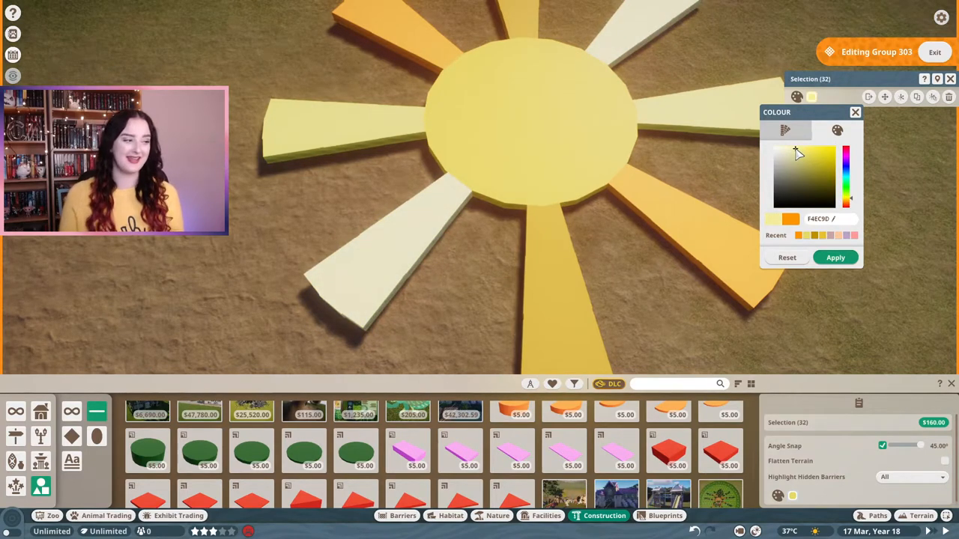
left_click(800, 147)
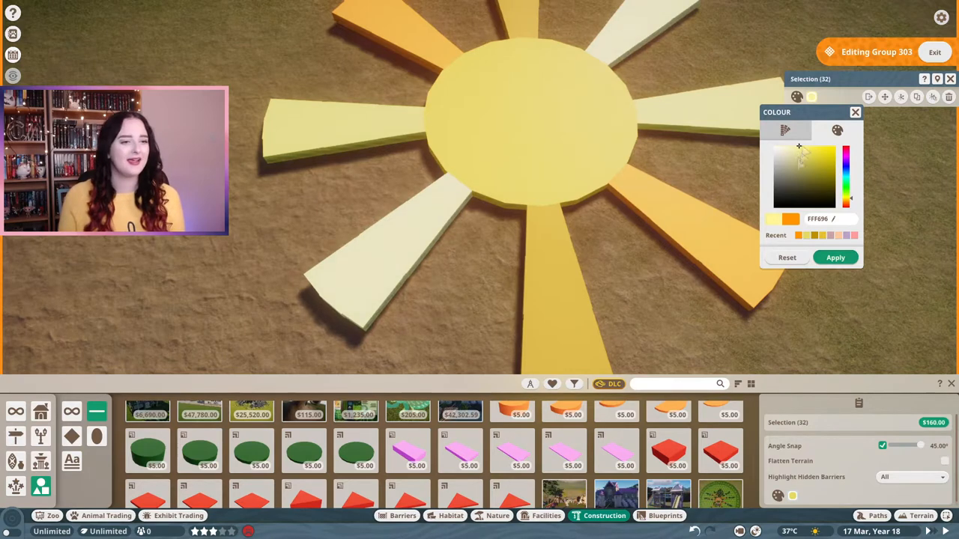
left_click(806, 161)
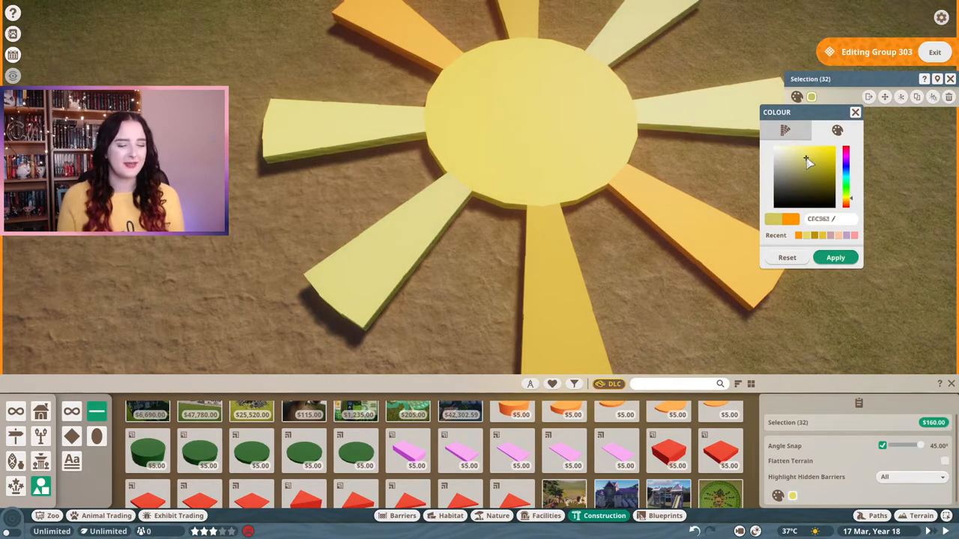
left_click(811, 154)
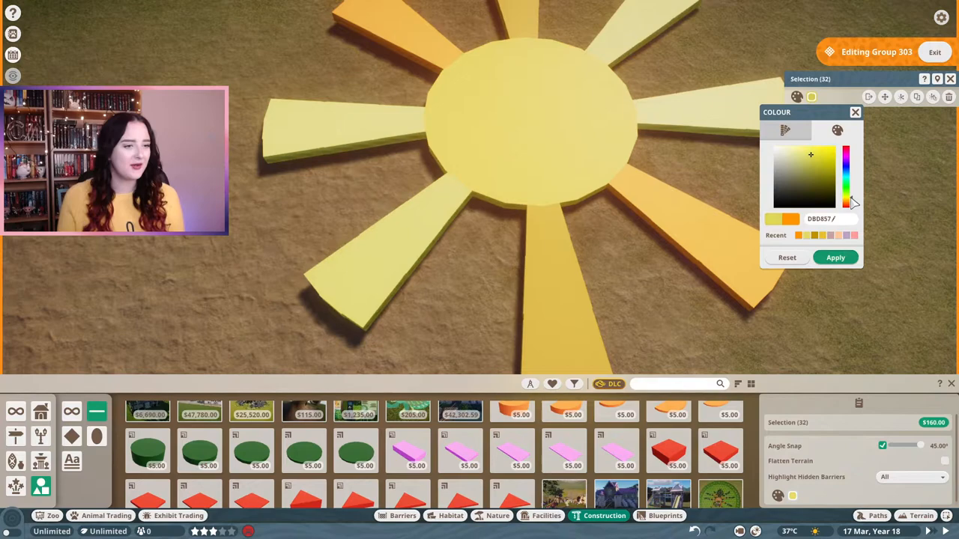
Add packed lower rays with 15° snap and colour them in graded yellow and golden shades
left_click(798, 153)
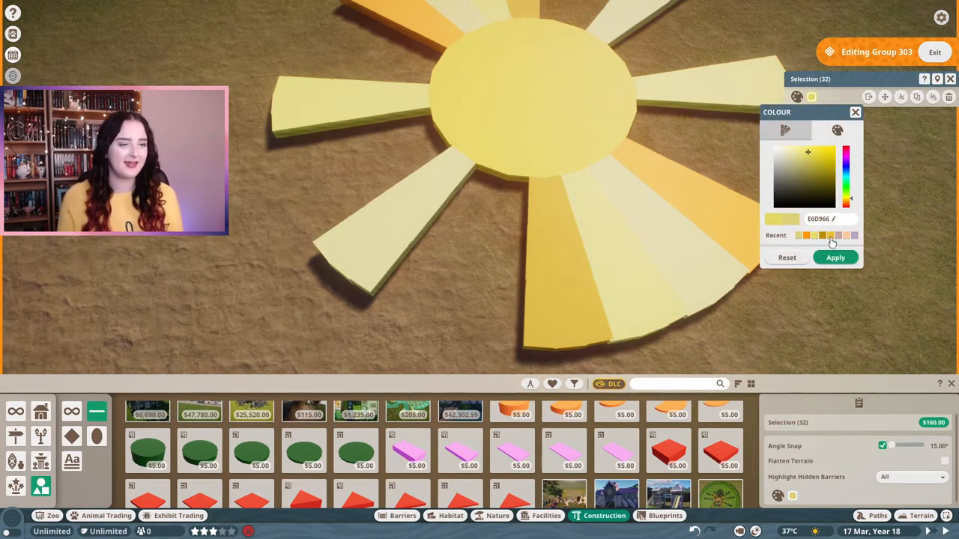
left_click(854, 129)
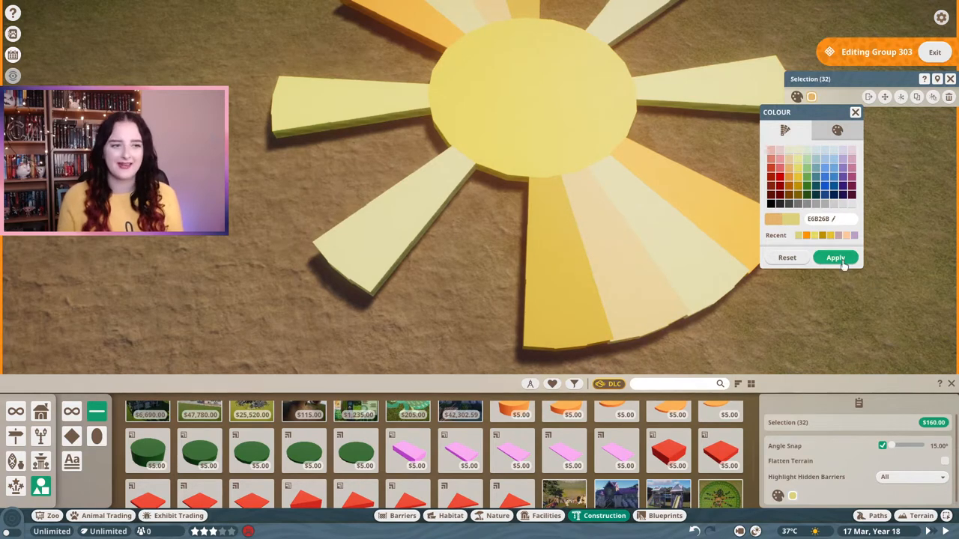
left_click(835, 129)
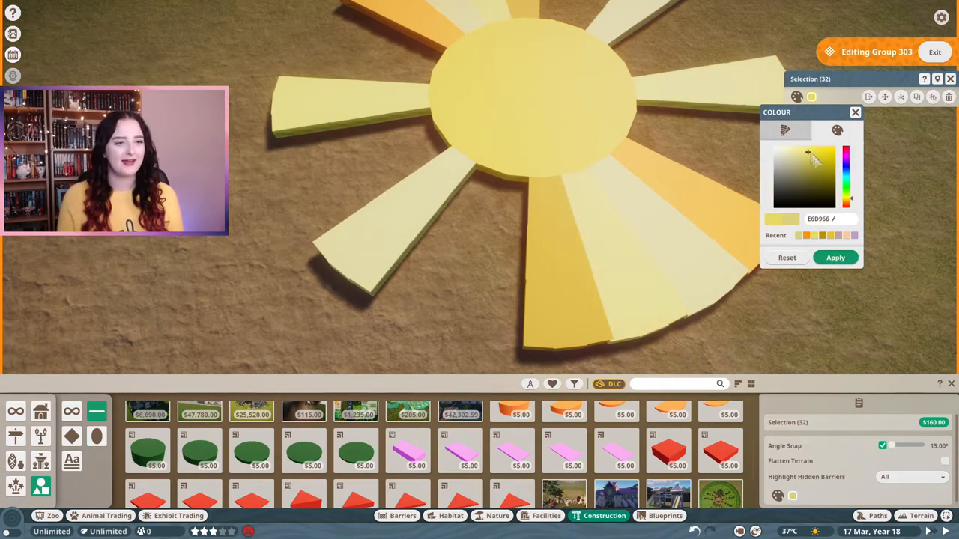
left_click(836, 258)
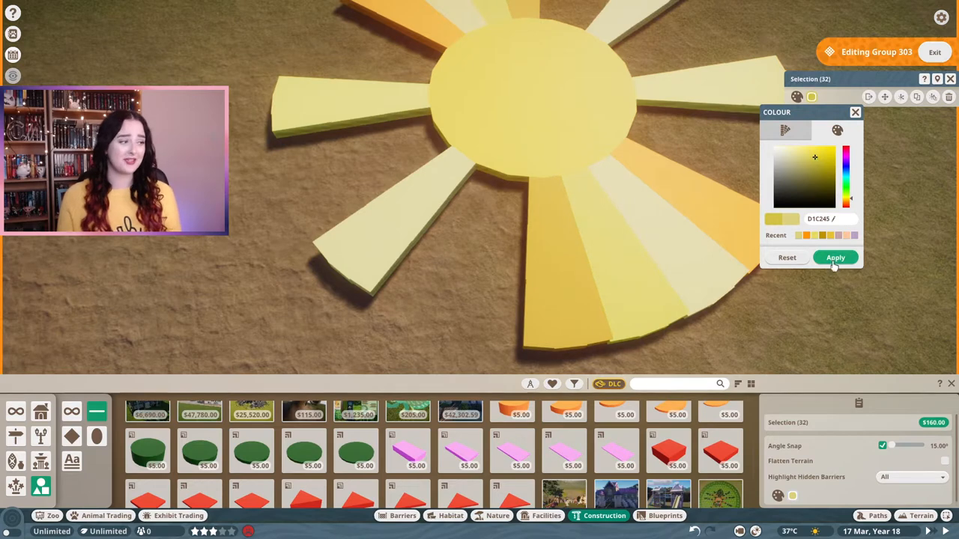
Recolour the lower fan of rays in deeper orange, warm orange and golden stripes
left_click(836, 258)
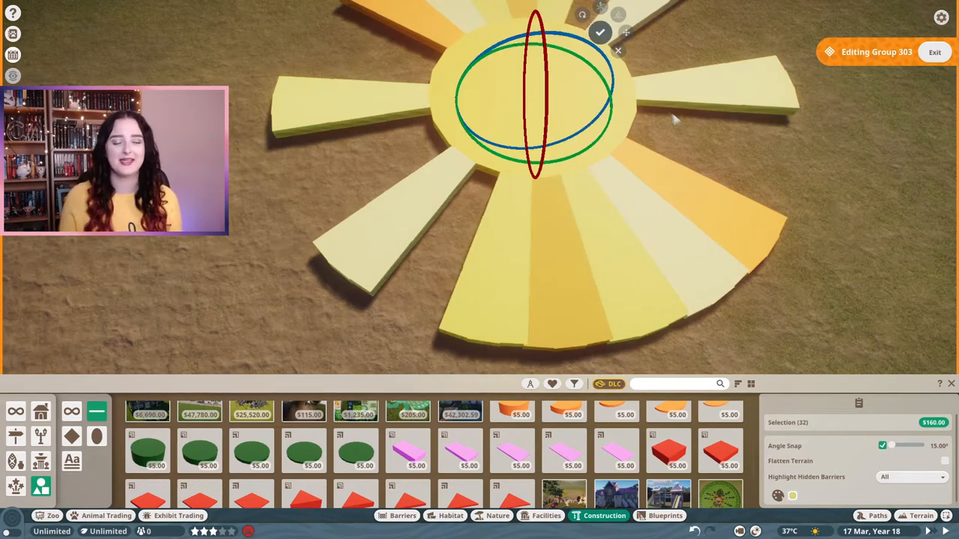
left_click(797, 96)
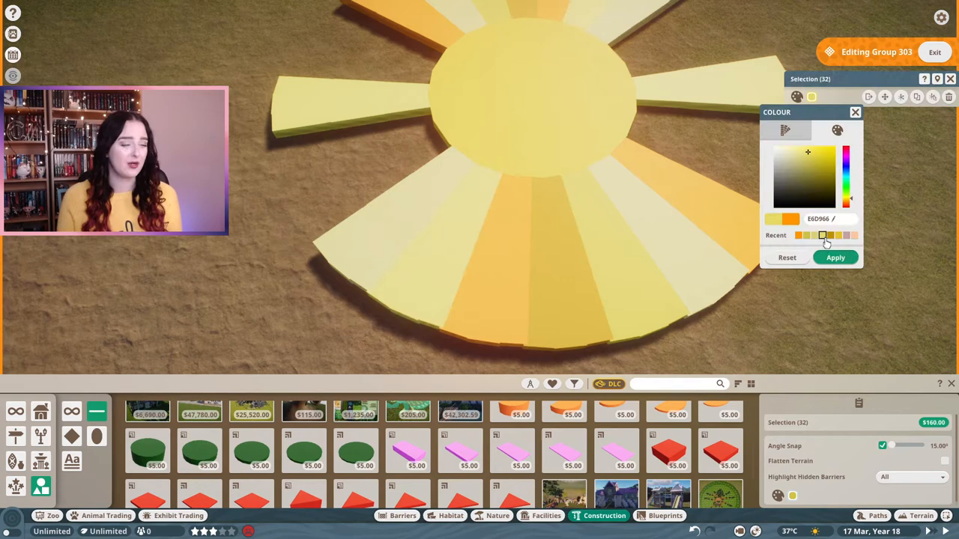
left_click(830, 235)
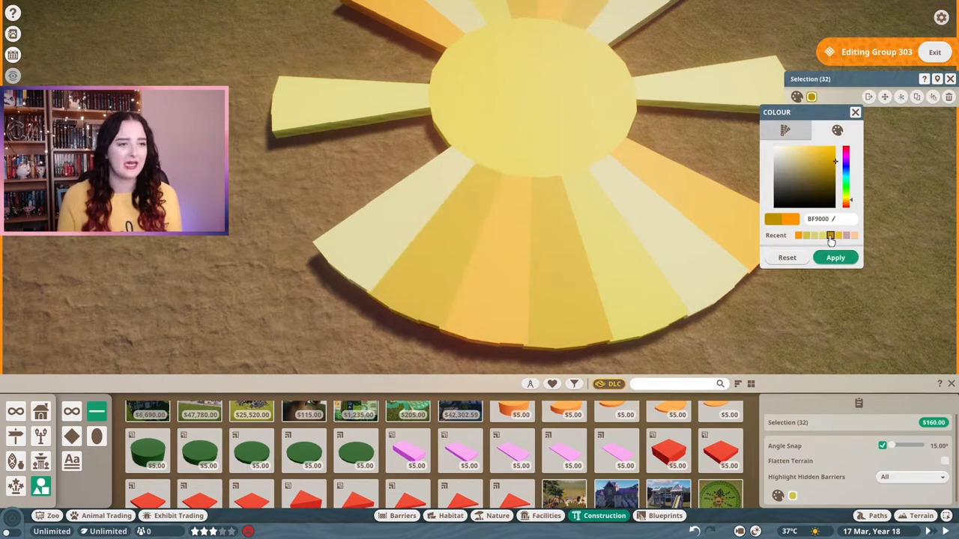
left_click(817, 159)
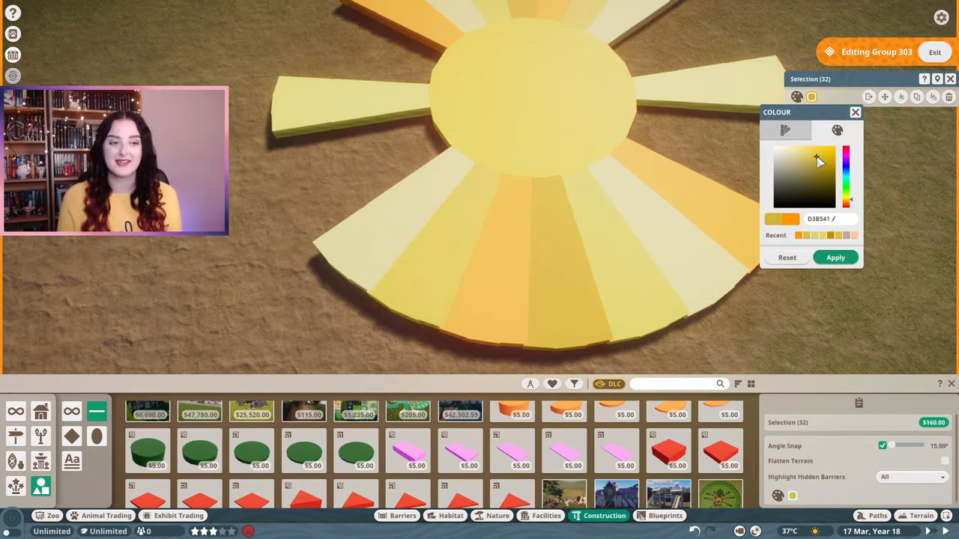
left_click(811, 152)
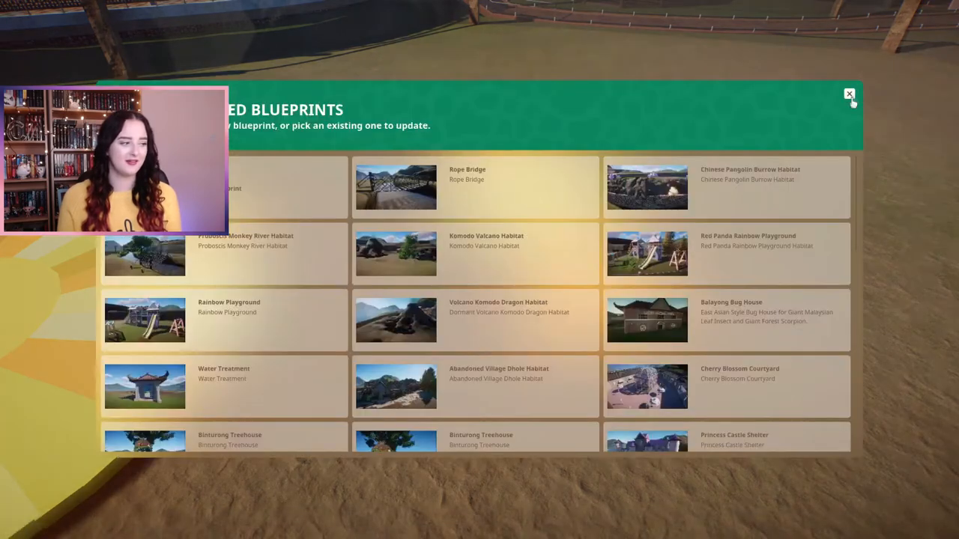
Colour the small sun's rays and finish editing its group
left_click(848, 93)
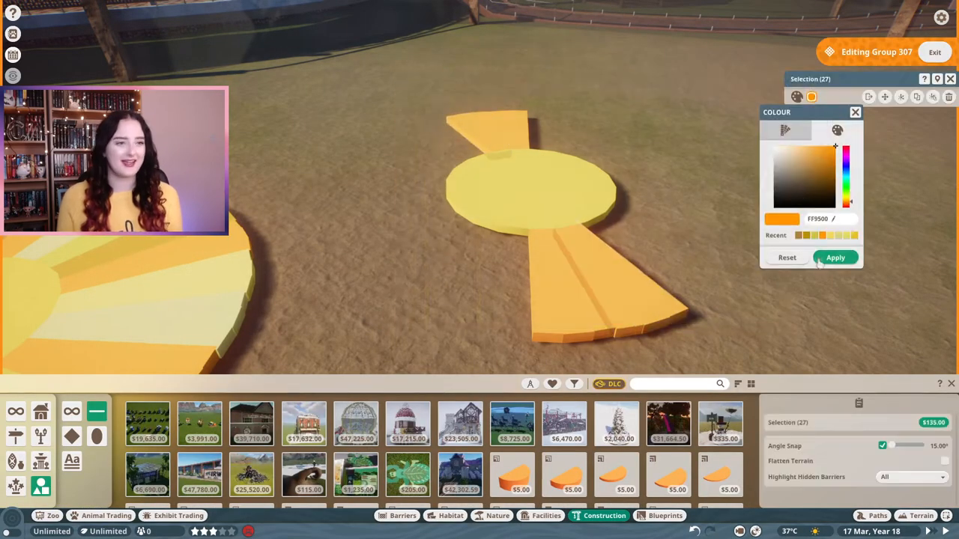
left_click(834, 258)
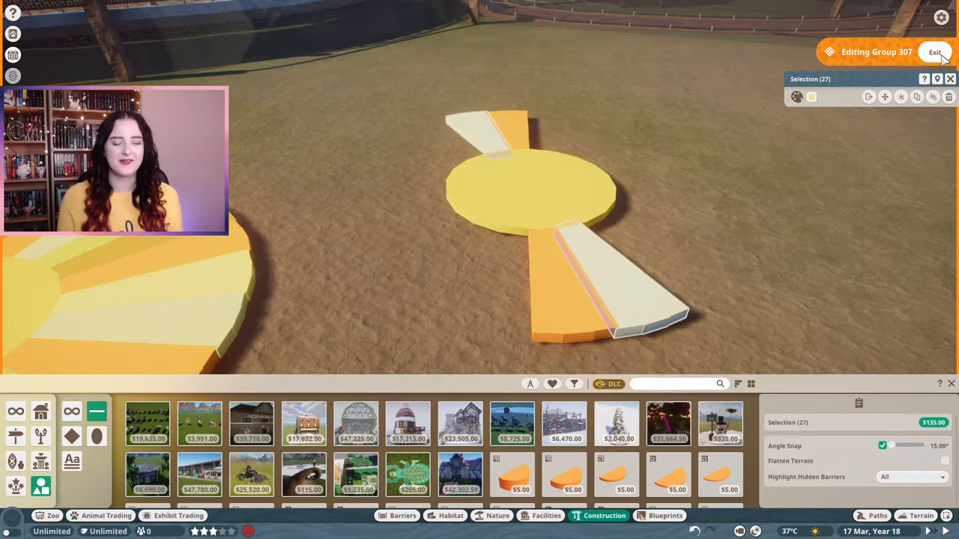
left_click(955, 51)
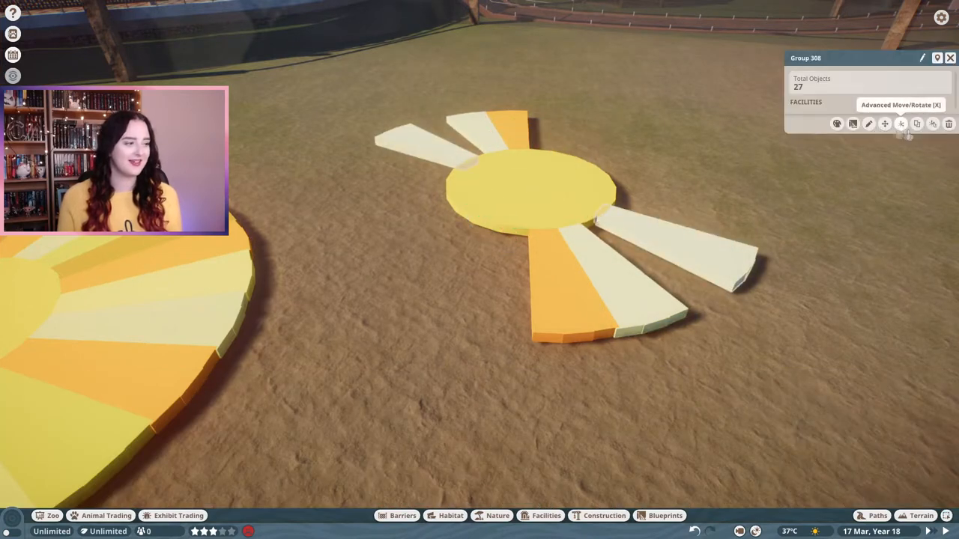
left_click(600, 516)
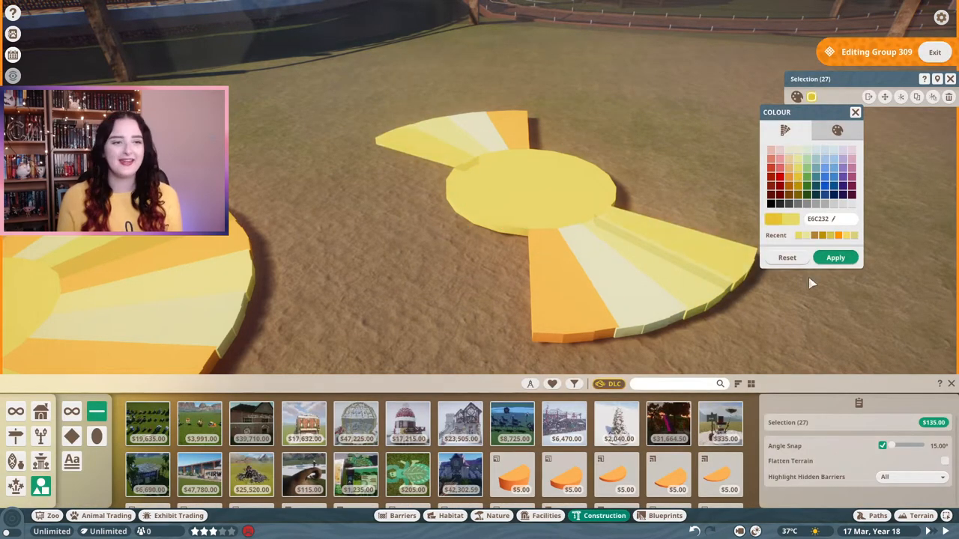
Edit the wedge group and recolour selected wedges in a pale cream Plastic Colour
left_click(854, 112)
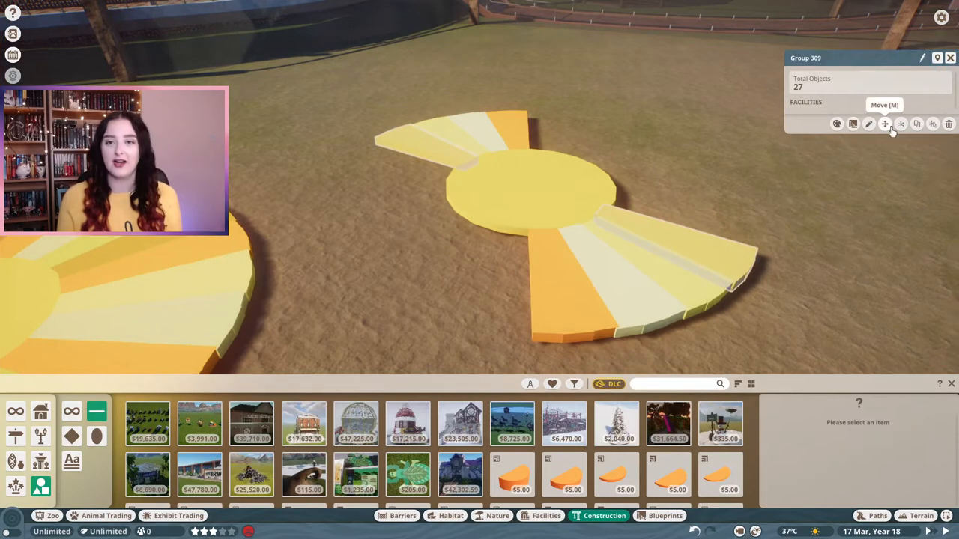
left_click(883, 122)
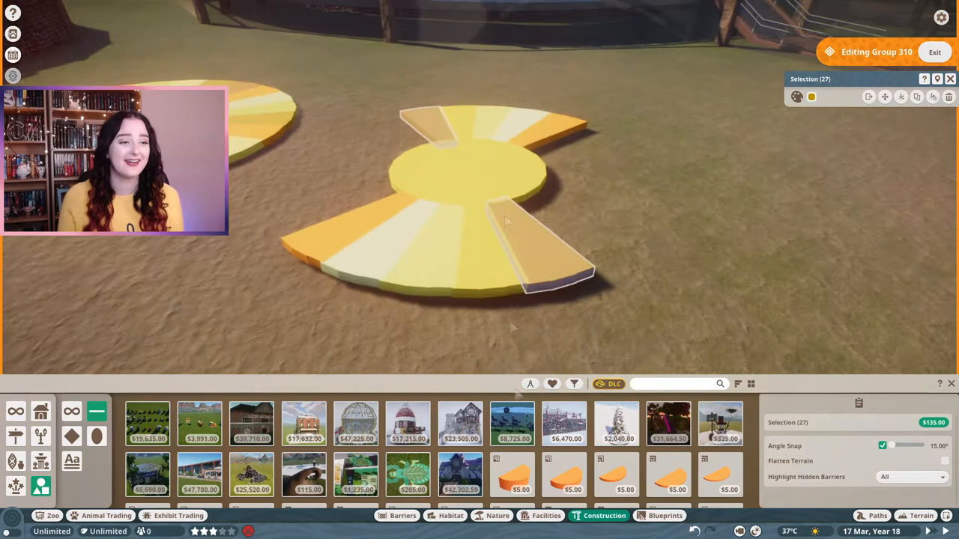
left_click(811, 96)
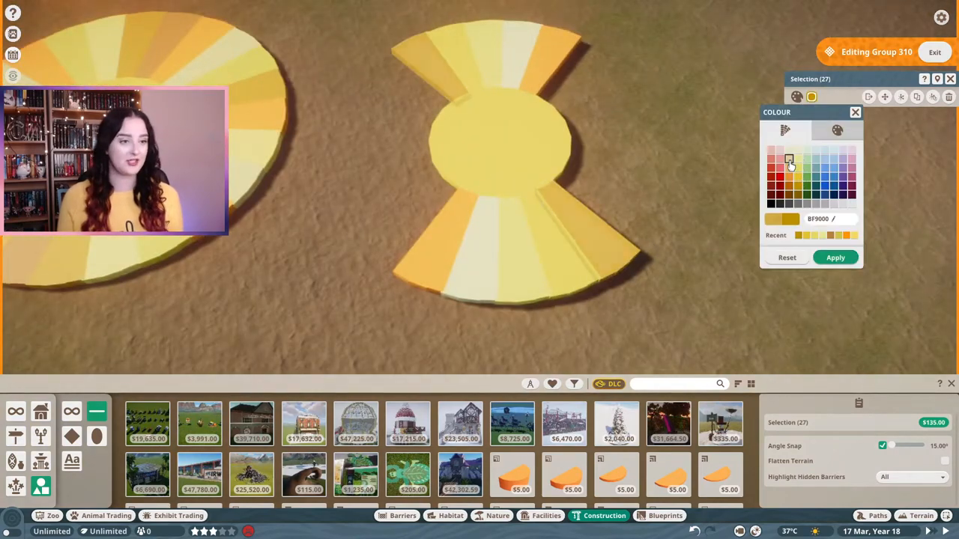
left_click(836, 257)
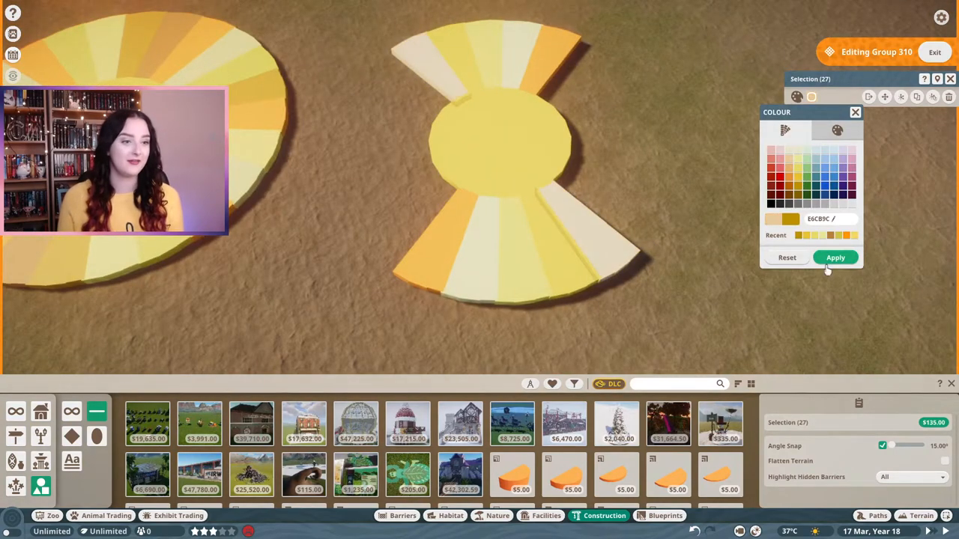
left_click(835, 258)
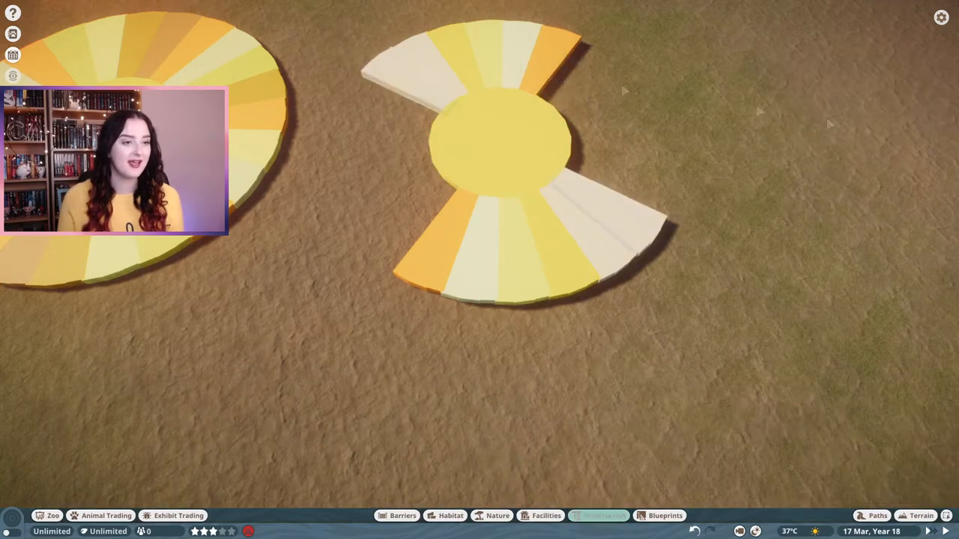
Add extra wedges to the second sun disc and rotate them into place
left_click(602, 516)
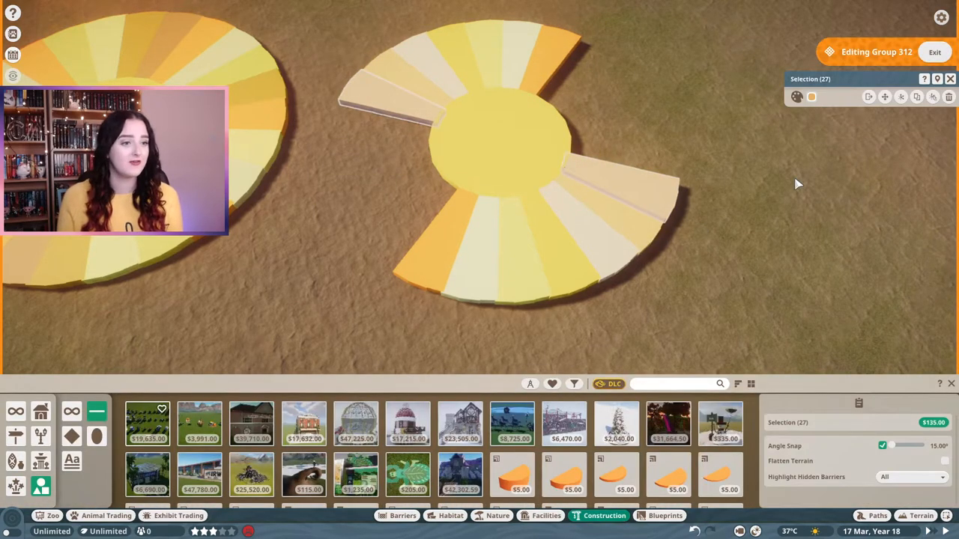
left_click(811, 96)
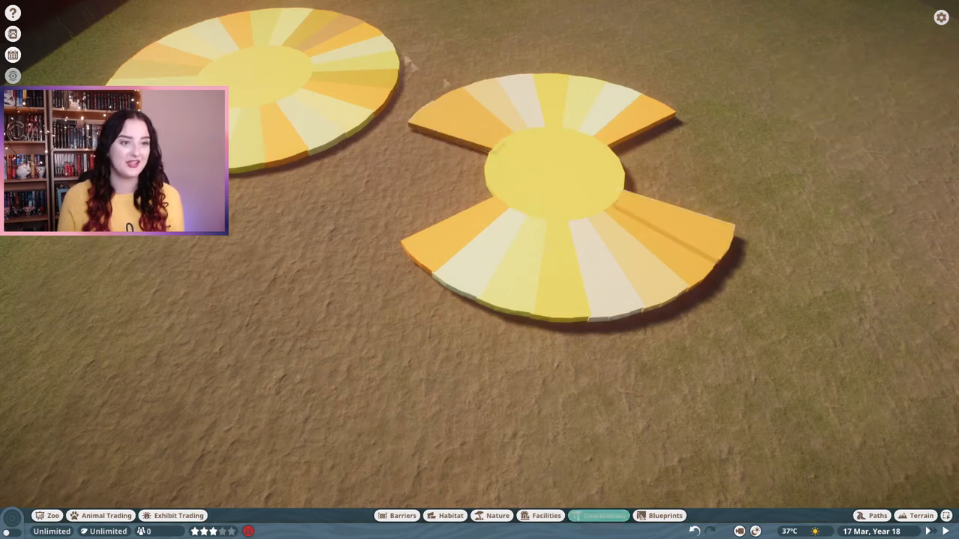
left_click(593, 515)
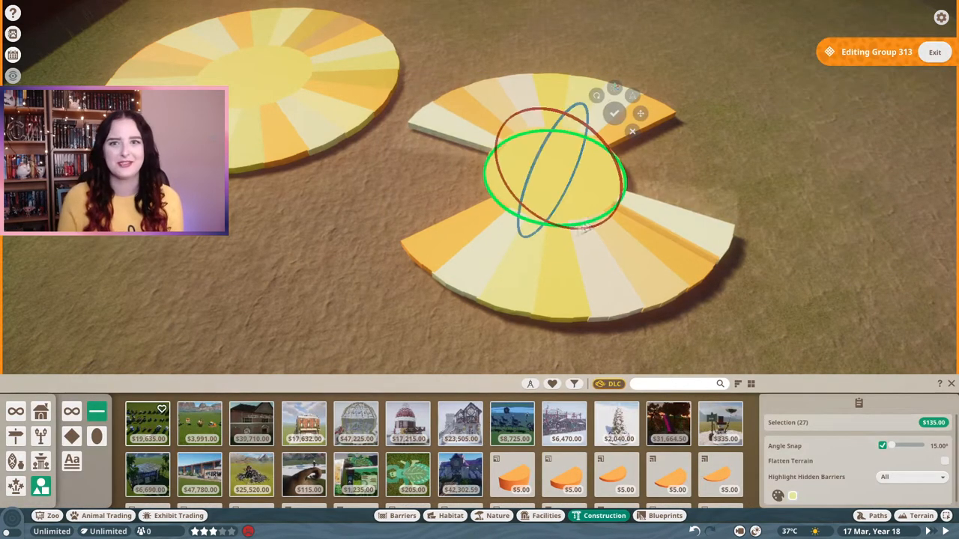
left_click(614, 114)
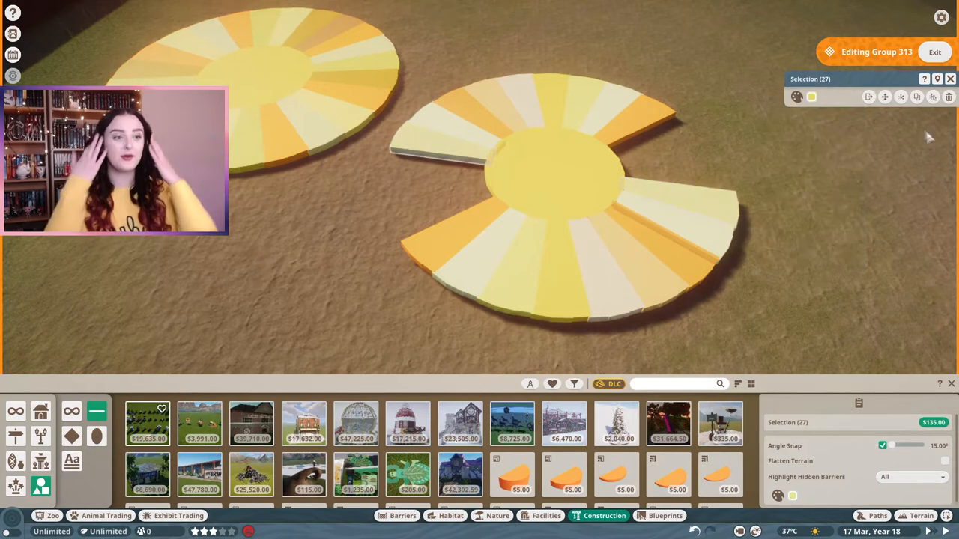
Recolour the new wedges with the previously used yellow shade
left_click(796, 96)
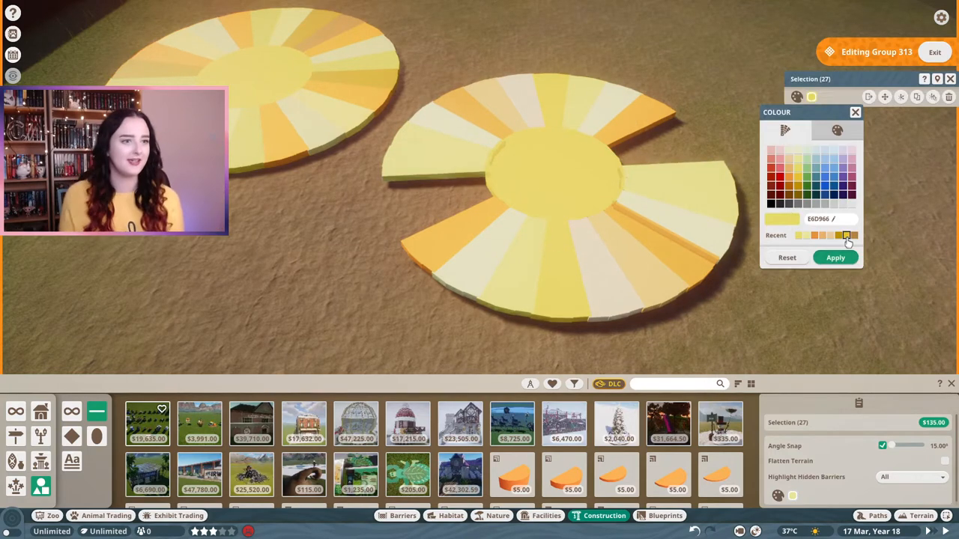
left_click(836, 257)
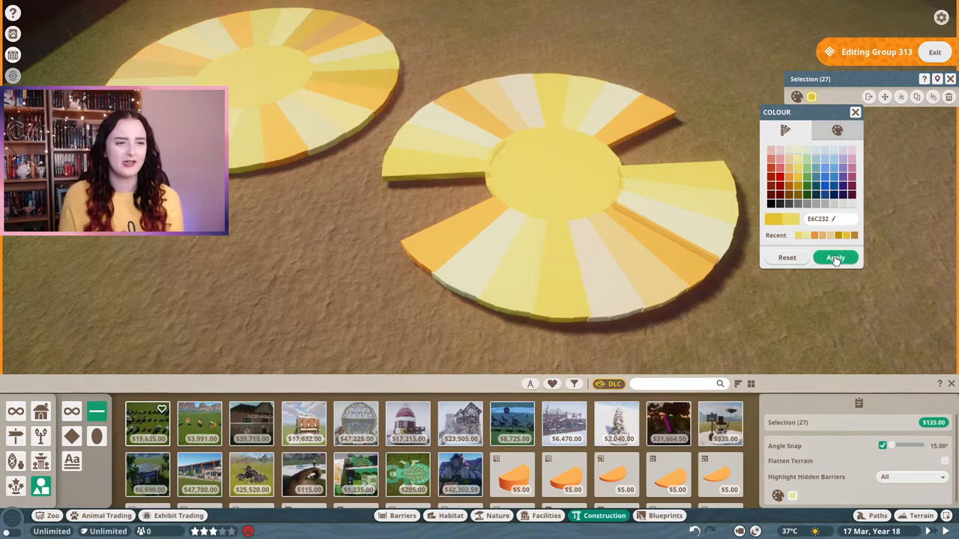
left_click(836, 258)
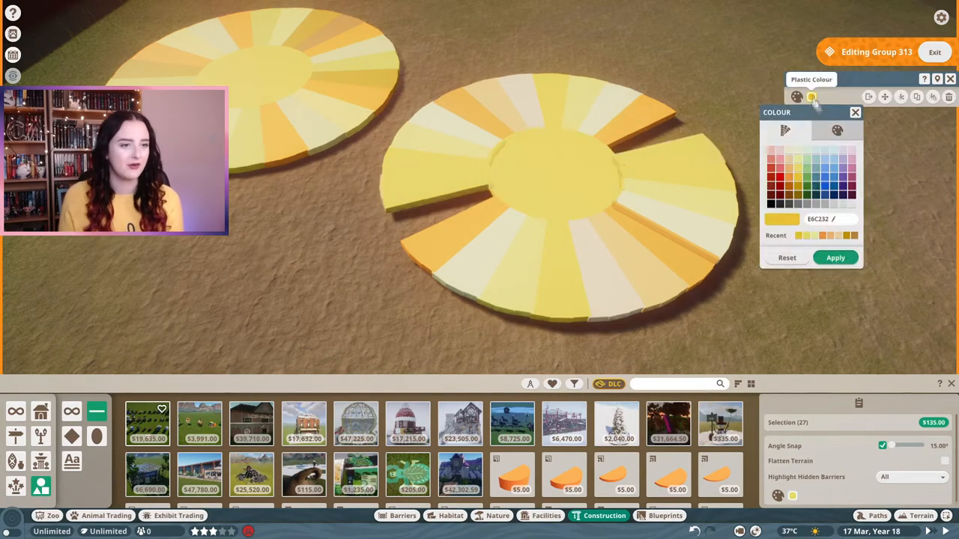
left_click(834, 257)
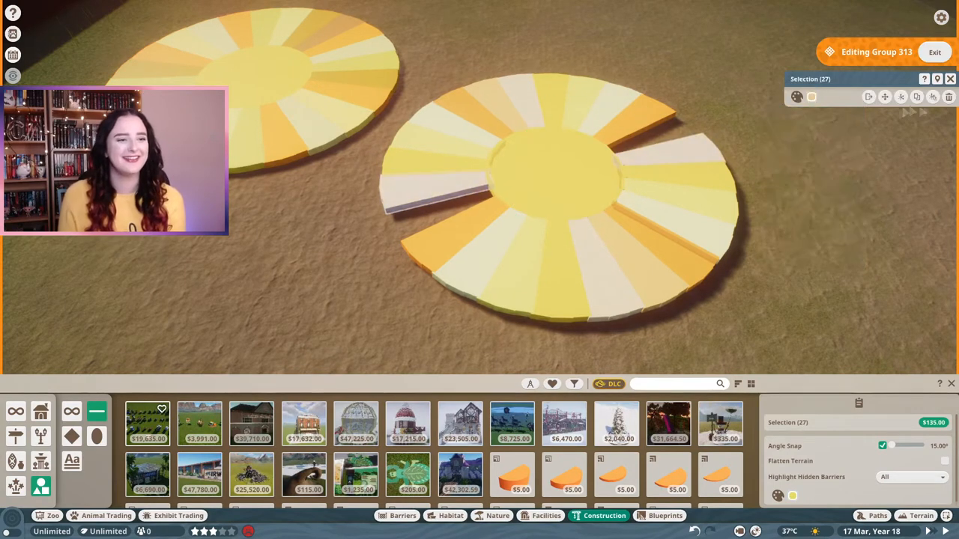
left_click(796, 96)
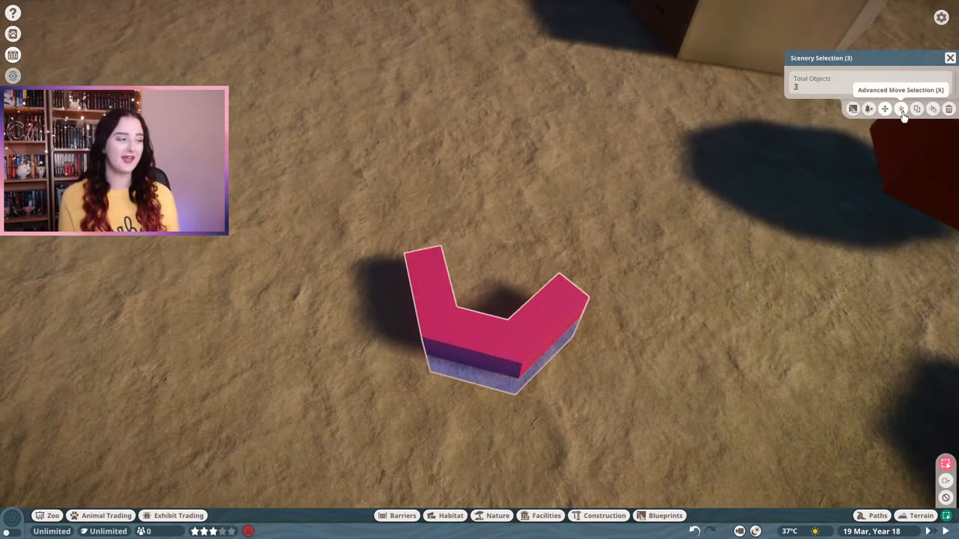
Recolour the hexagon pieces honey yellow and duplicate-move them into a honeycomb cluster
left_click(902, 108)
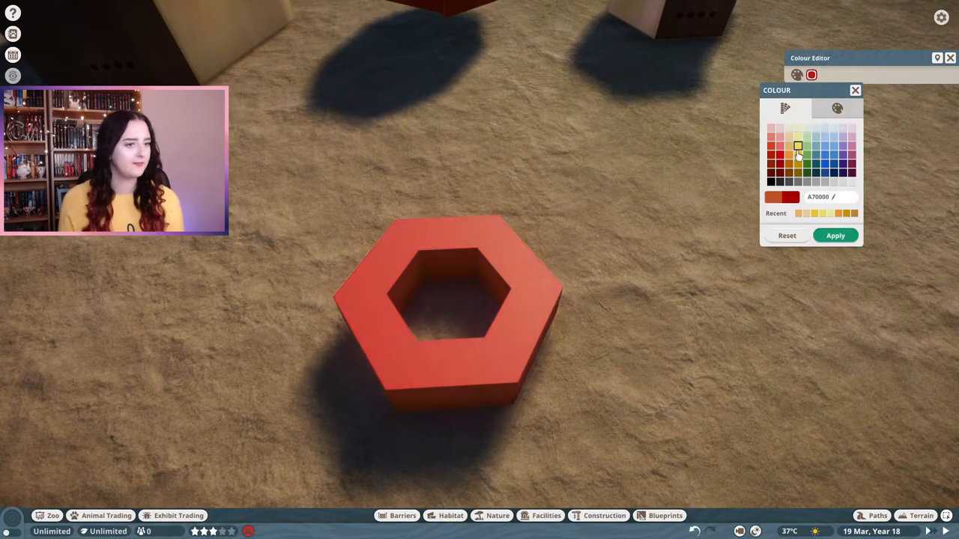
left_click(836, 108)
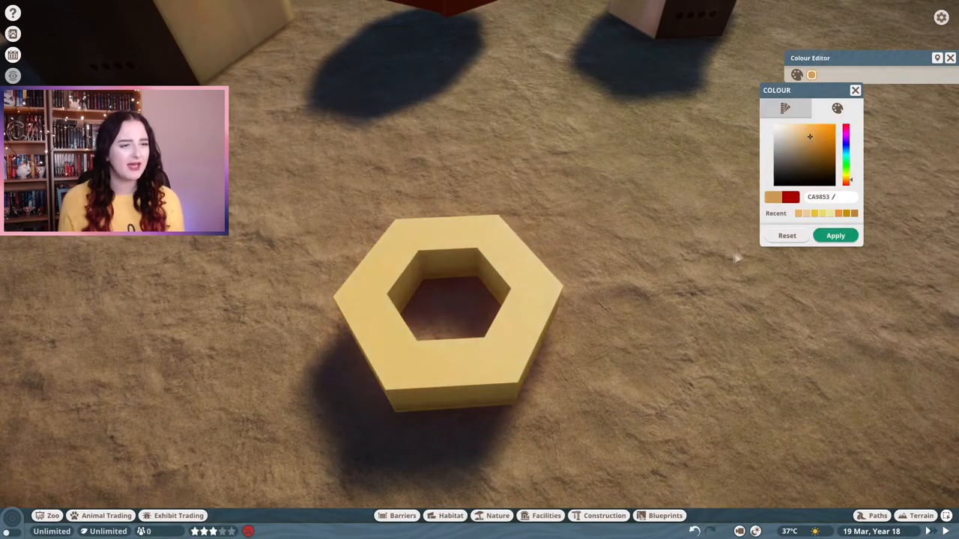
left_click(836, 108)
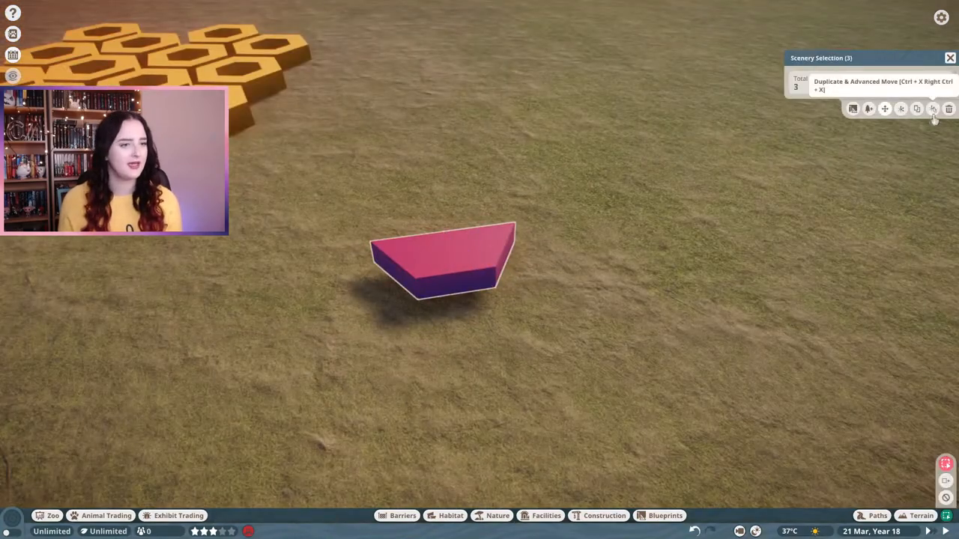
left_click(935, 108)
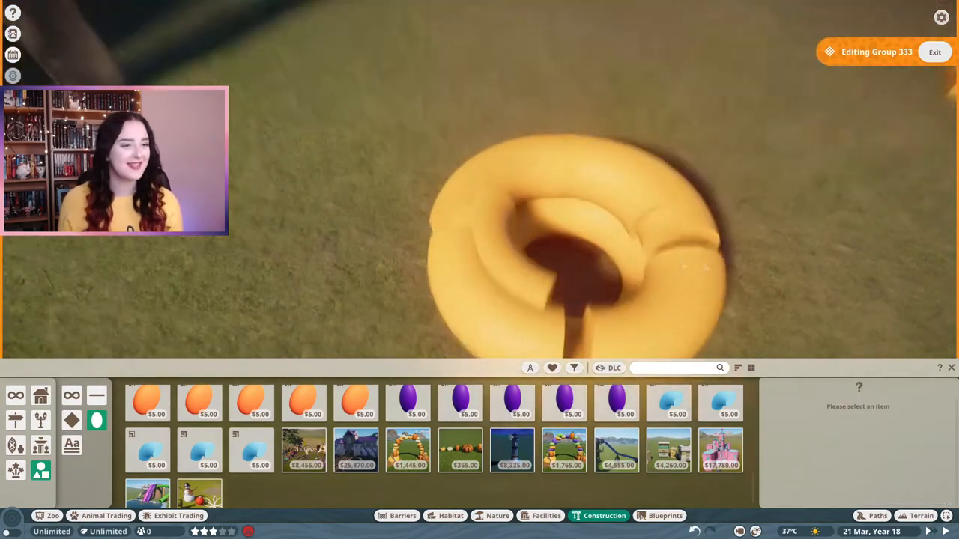
Stack yellow torus rings into a beehive with a dark entrance hole beside the honeycomb
left_click(554, 217)
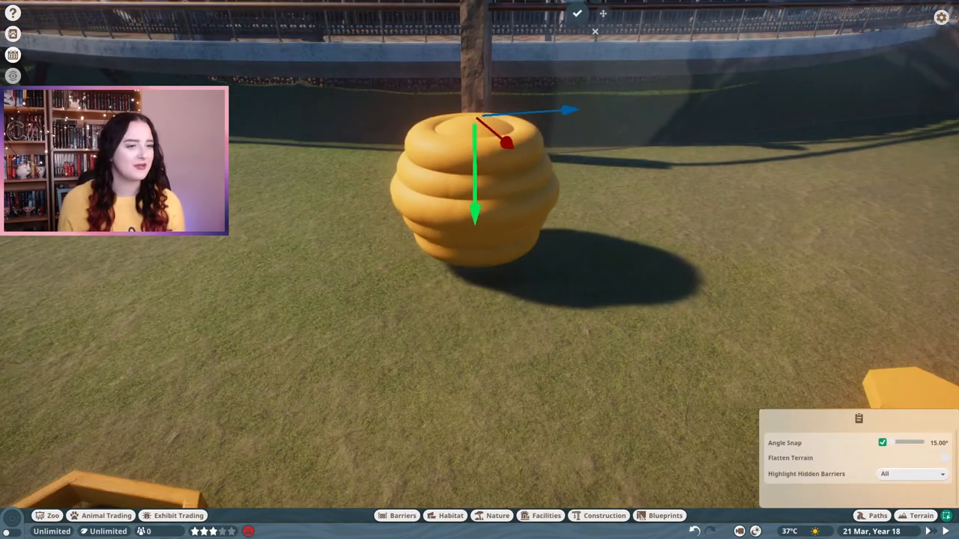
left_click(598, 515)
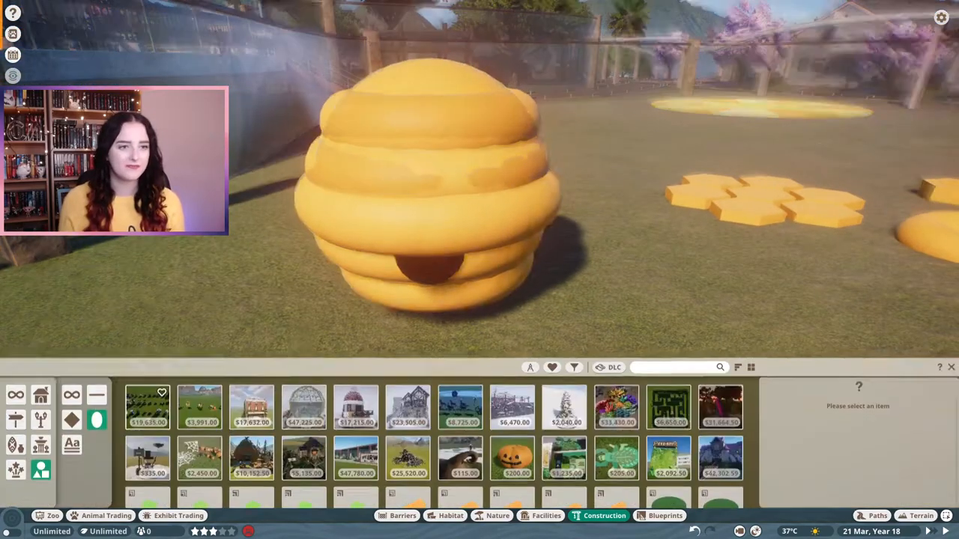
left_click(306, 455)
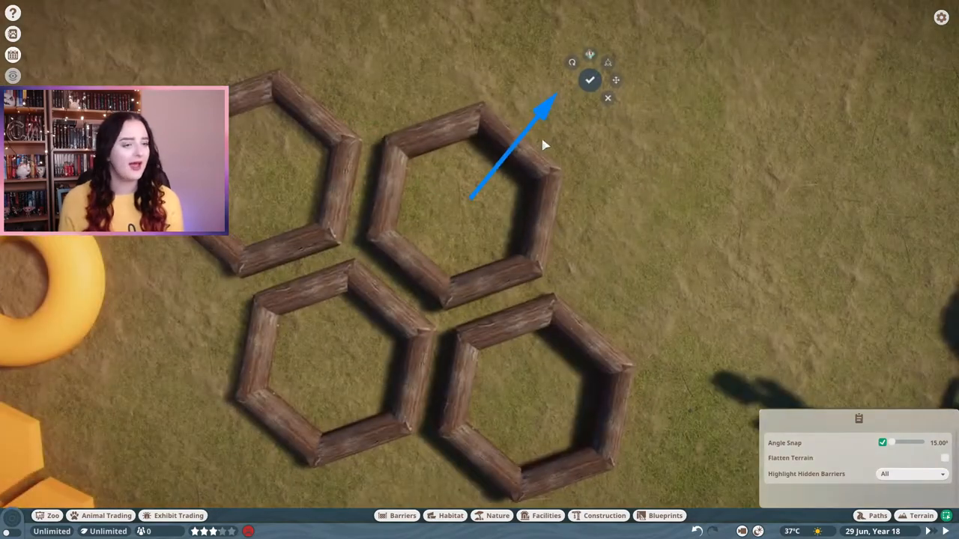
Place a fifth duplicated log hexagon frame beside the other four frames
left_click(593, 81)
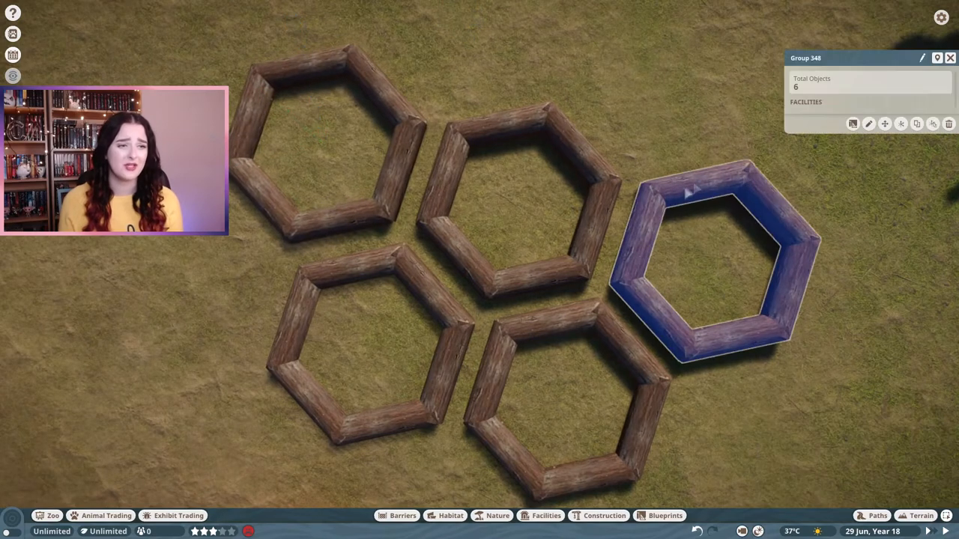
left_click(884, 123)
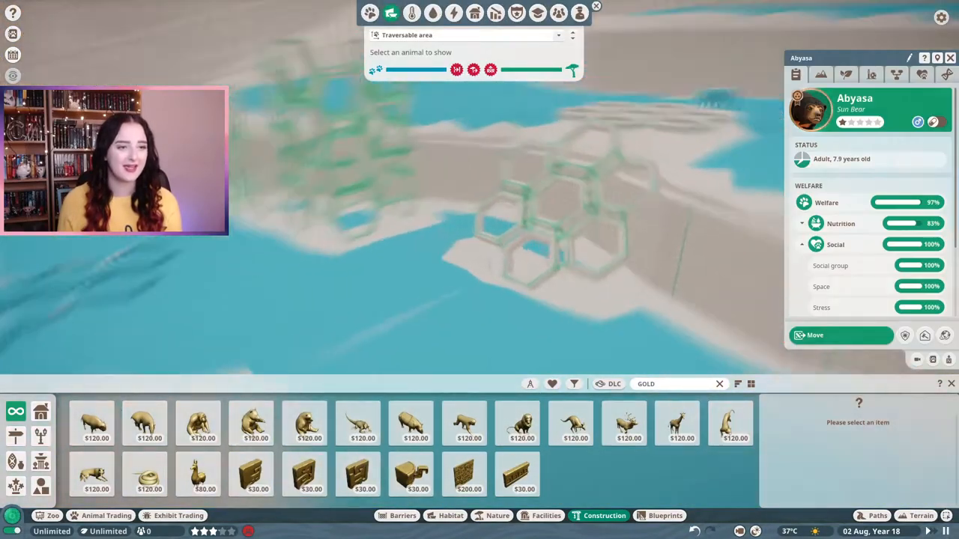
Lay honeycomb frames in the habitat and raise concrete walls forming a box with two doorways
left_click(823, 75)
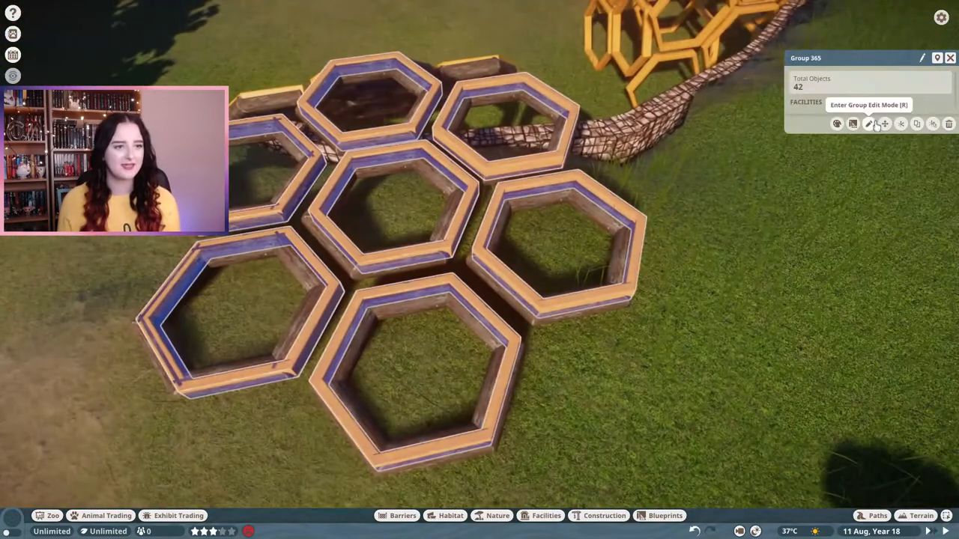
left_click(869, 123)
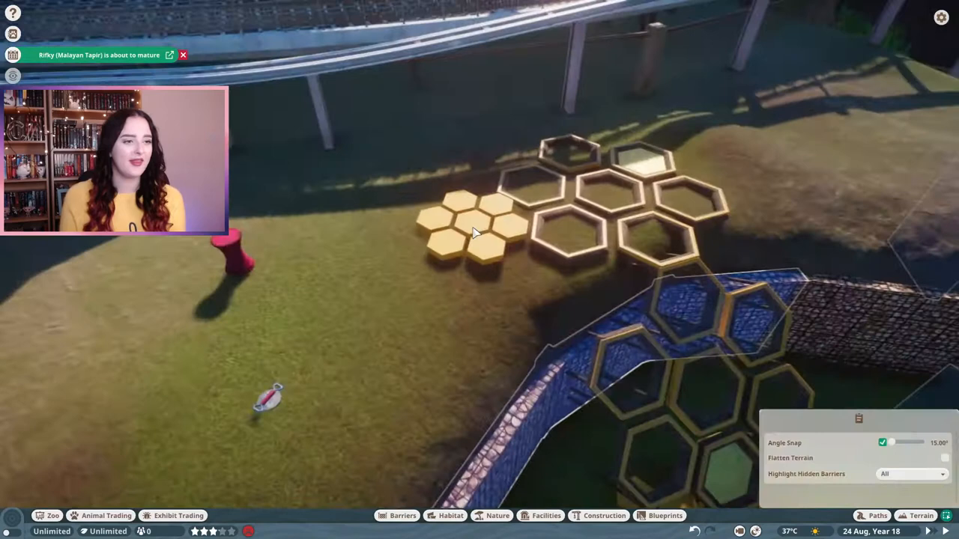
left_click(472, 233)
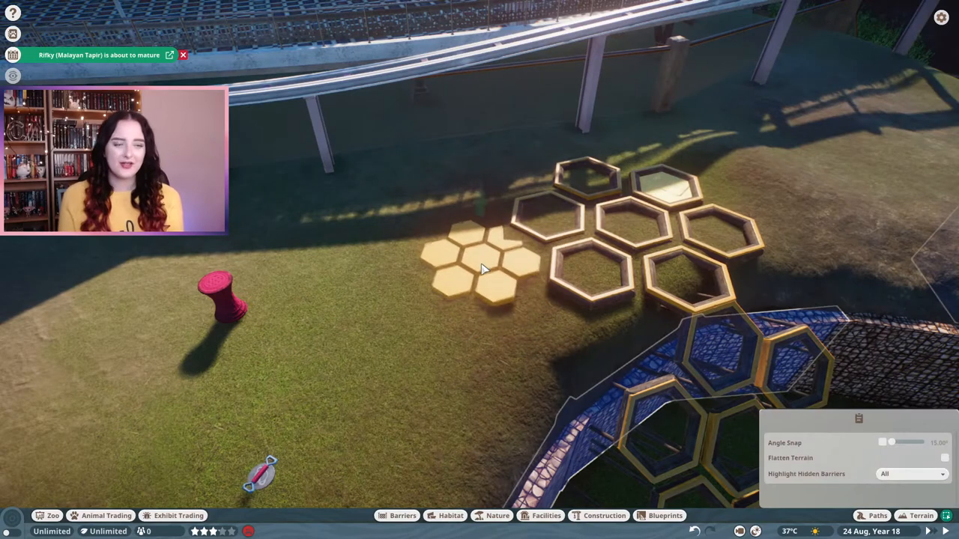
left_click(485, 268)
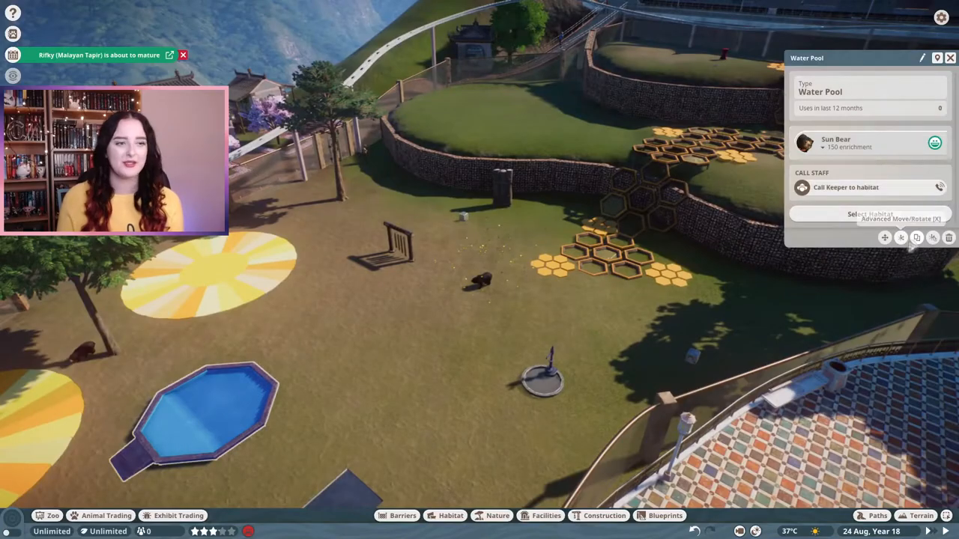
left_click(884, 237)
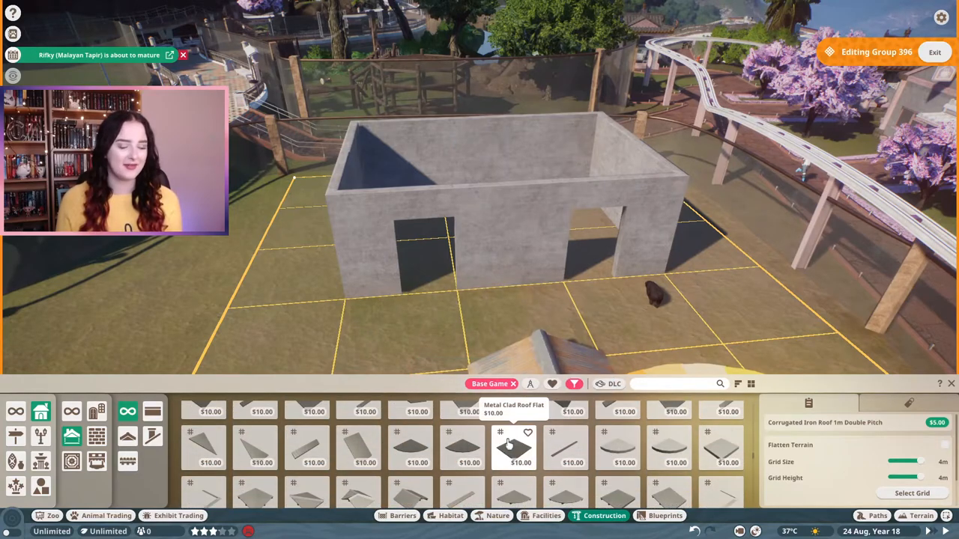
Cover the shelter with Vertical Wooden Plank Roof Flat panels, leaving a central skylight gap
left_click(511, 450)
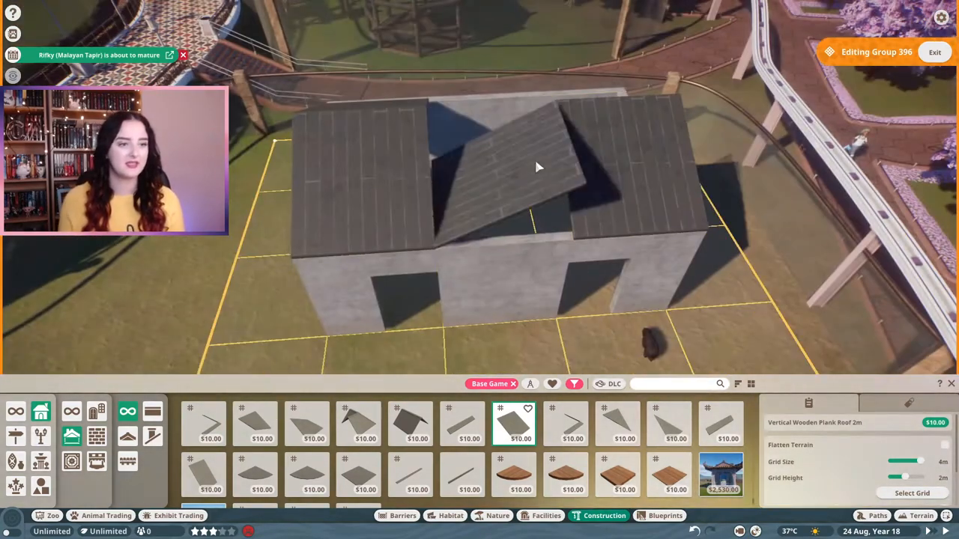
left_click(719, 423)
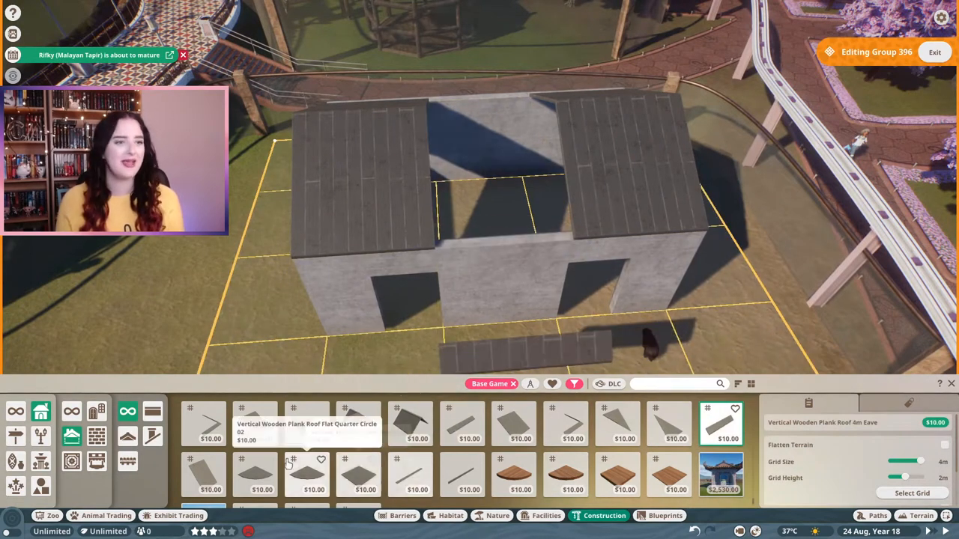
left_click(462, 424)
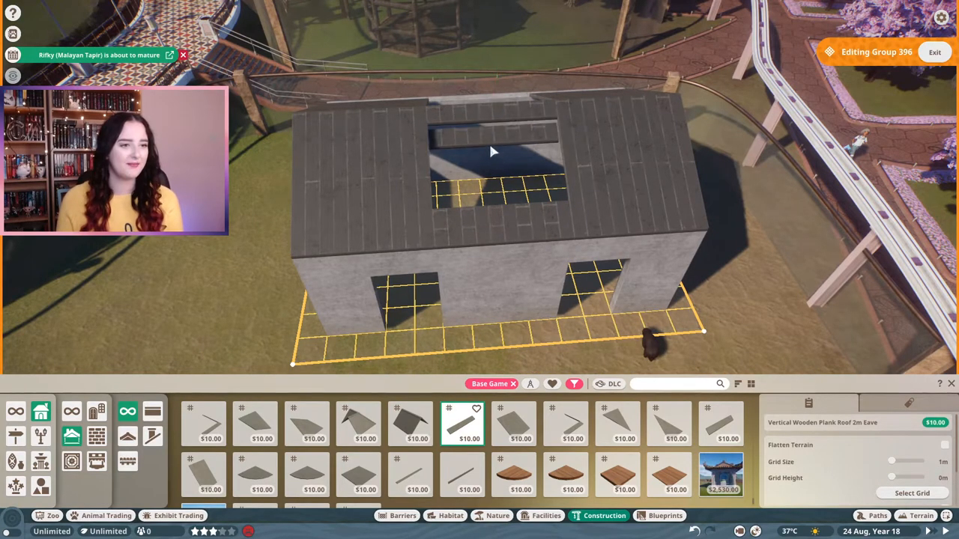
left_click(574, 383)
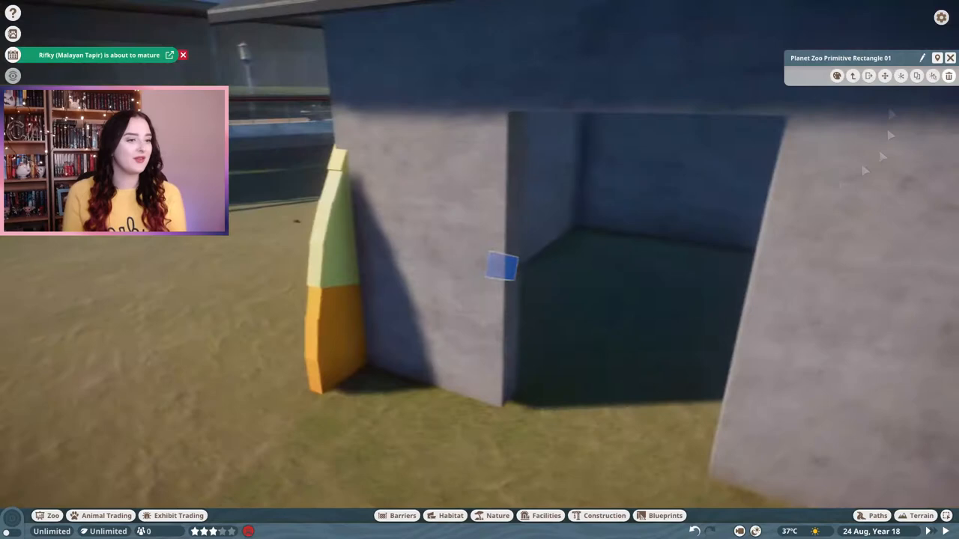
Arrange yellow and orange rectangle pieces into a sunburst mural on the shelter wall
left_click(598, 516)
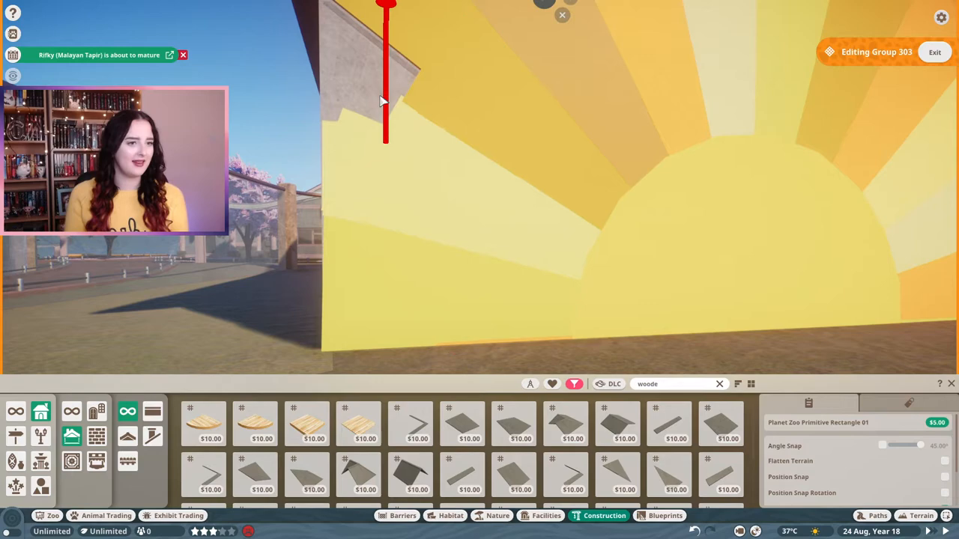
Reposition the ray pieces and add square and rectangle primitives forming a half-sun disc with upward rays
left_click(450, 515)
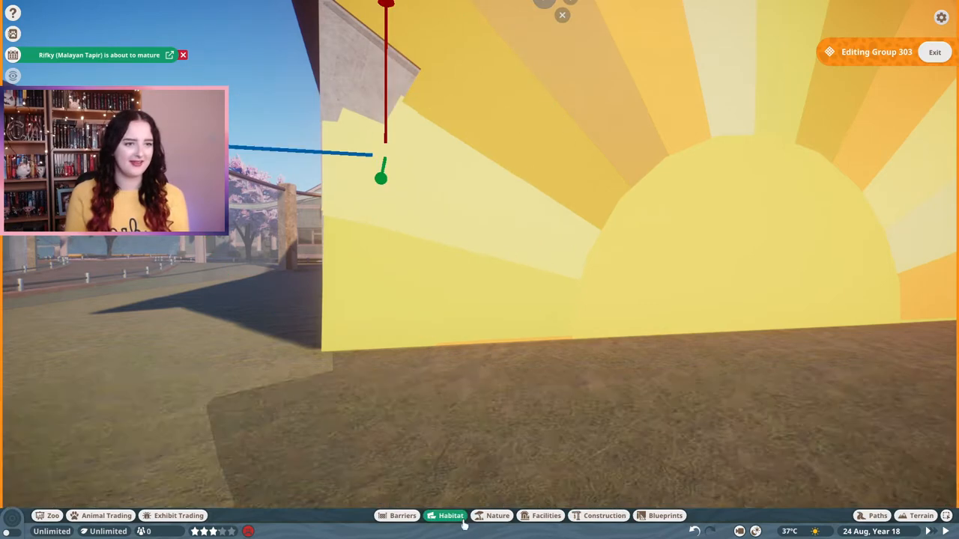
left_click(597, 515)
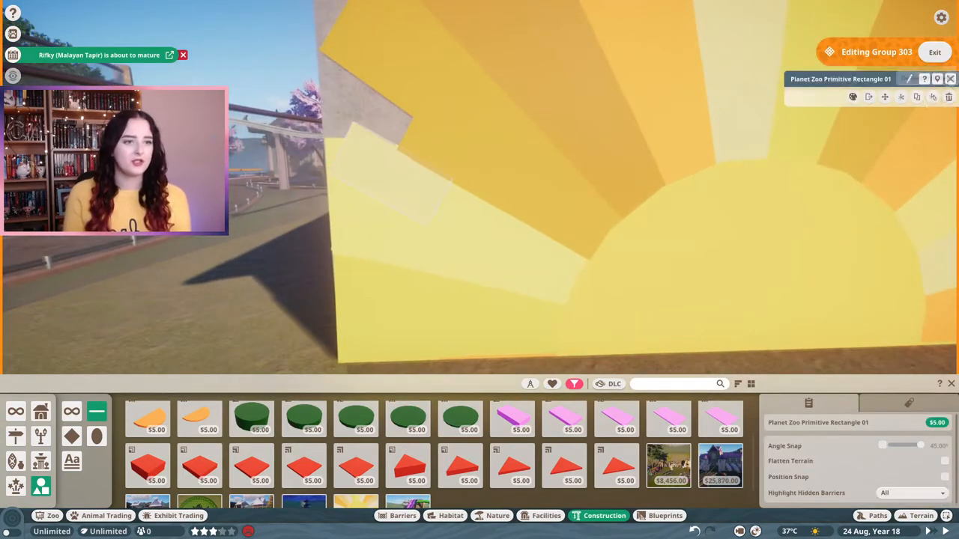
left_click(147, 468)
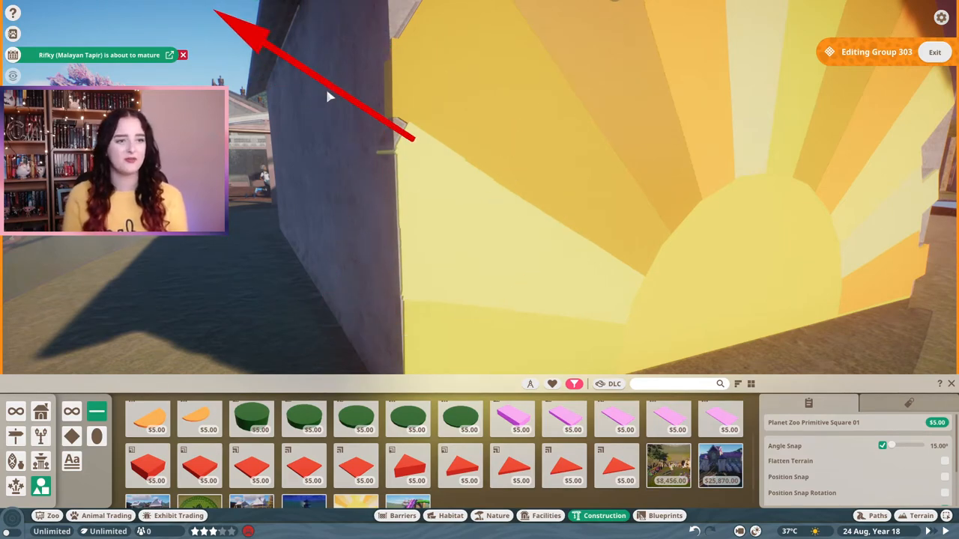
Nudge ray pieces to cover the wall edge, then plant Azalea Large and shrubs around the bee boxes
left_click(414, 472)
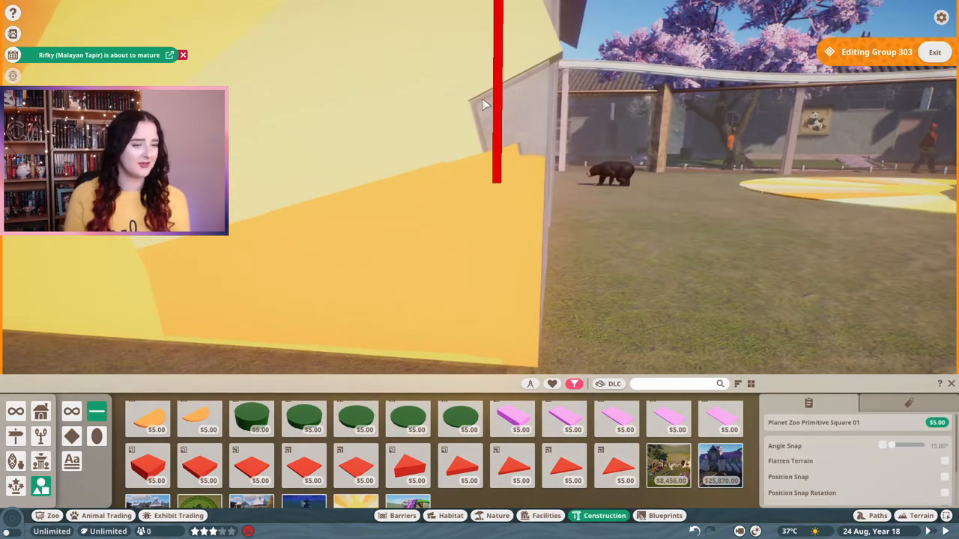
left_click(411, 468)
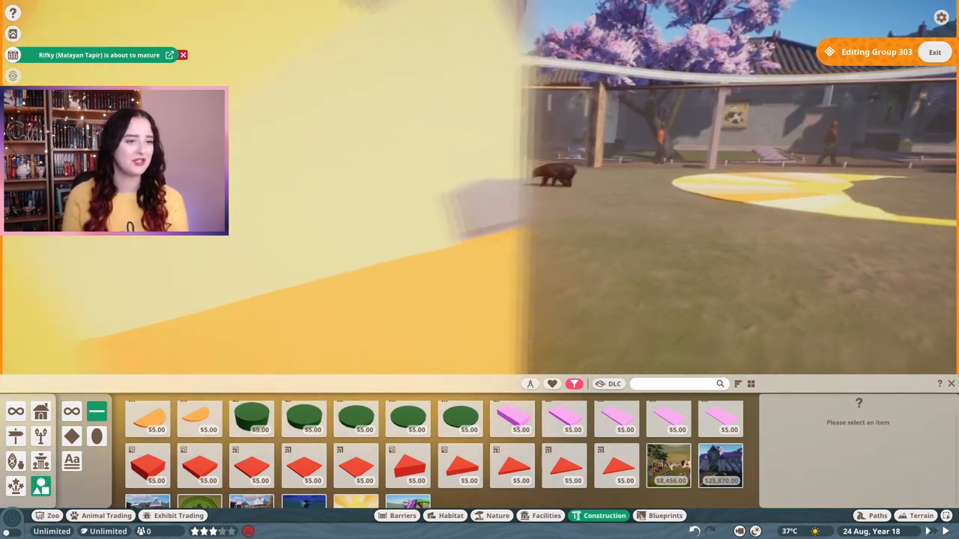
left_click(406, 471)
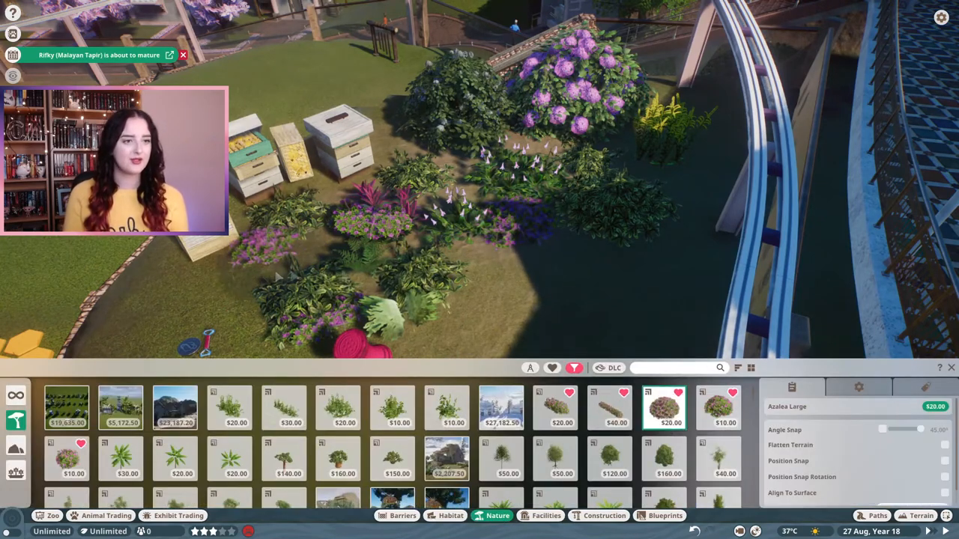
Plant Azalea Medium, Birds Nest Fern Small, Bracken 01, Custard Apple Tree 03 and Cordyline Plant Small on the bee-box hill
left_click(718, 407)
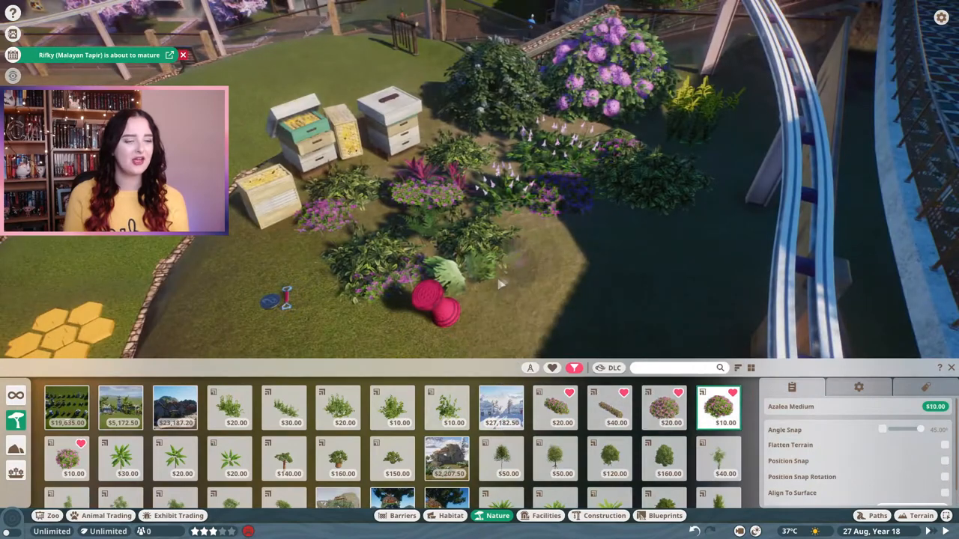
mouse_move(282, 470)
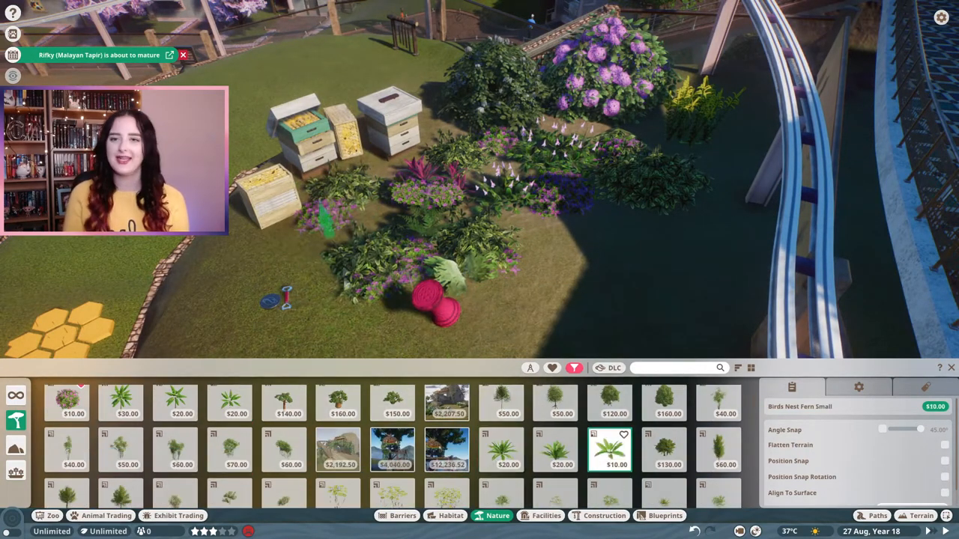
left_click(561, 453)
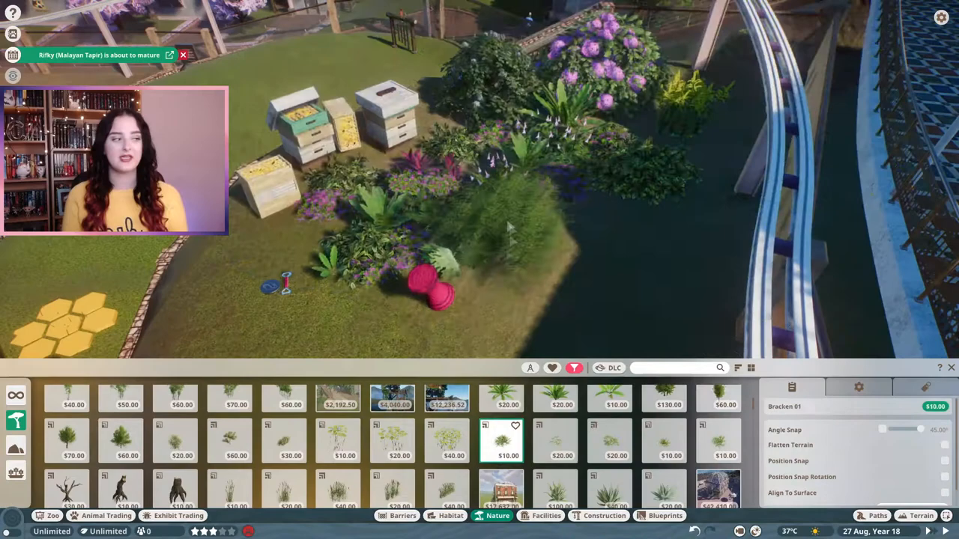
left_click(665, 443)
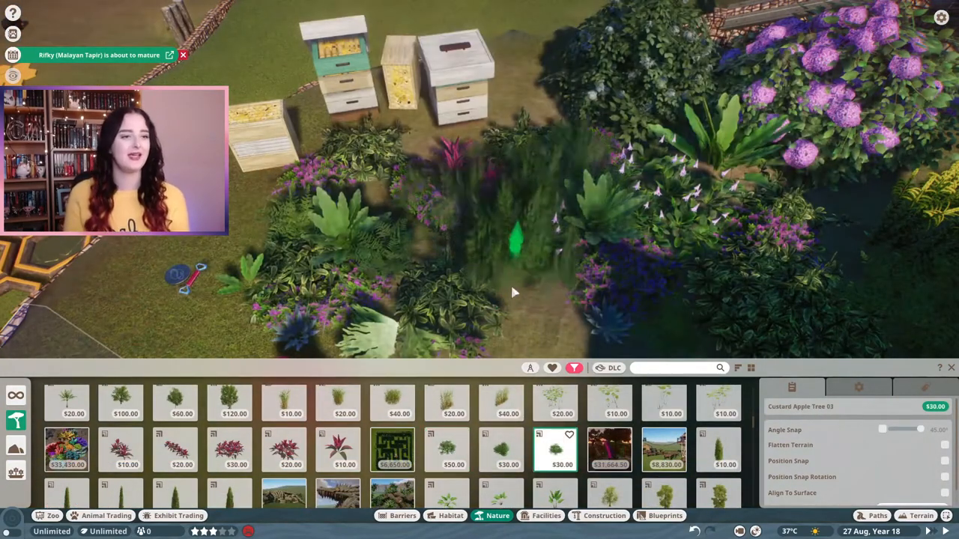
left_click(504, 450)
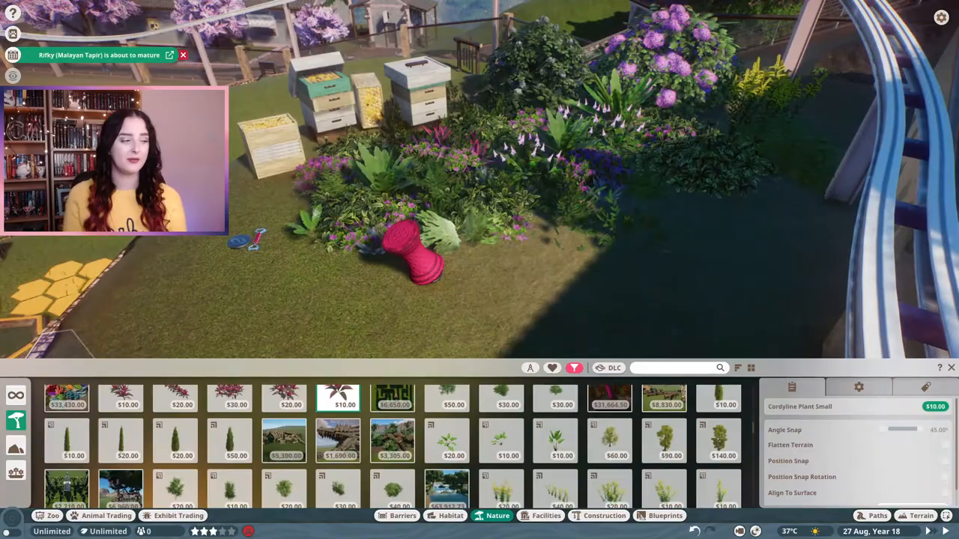
left_click(283, 398)
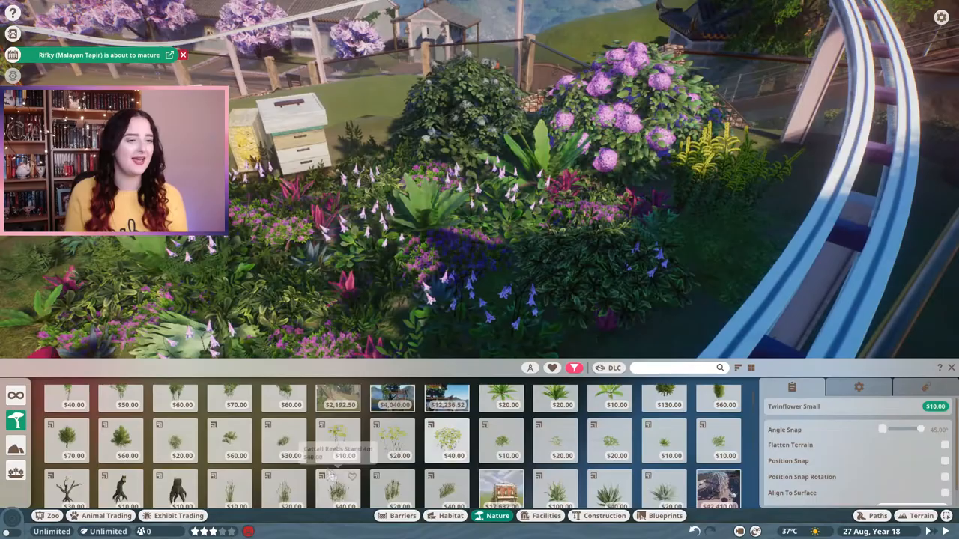
Scatter Twinflower Small blooms across the hillside flower bed
scroll("down", 3)
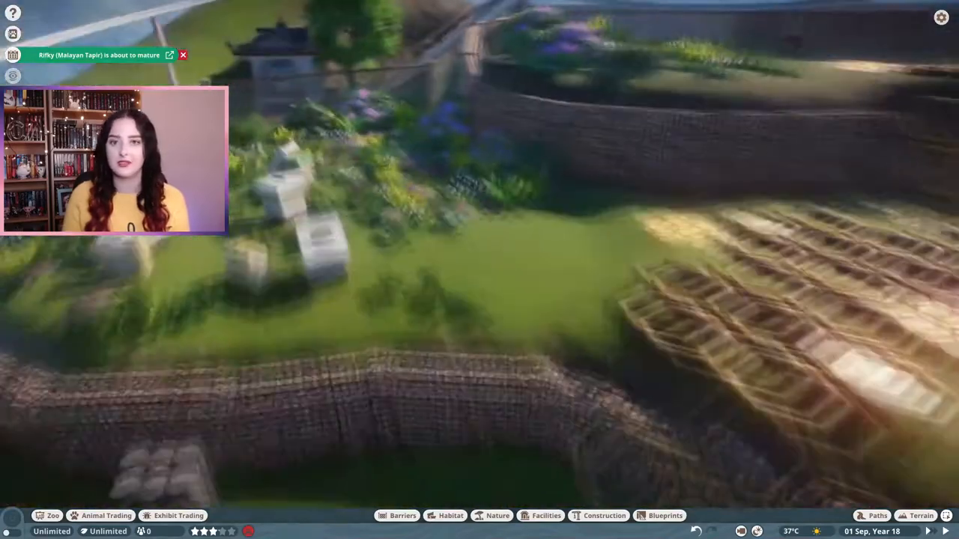
Filter scenery to Southeast Asia Pack content only
left_click(598, 516)
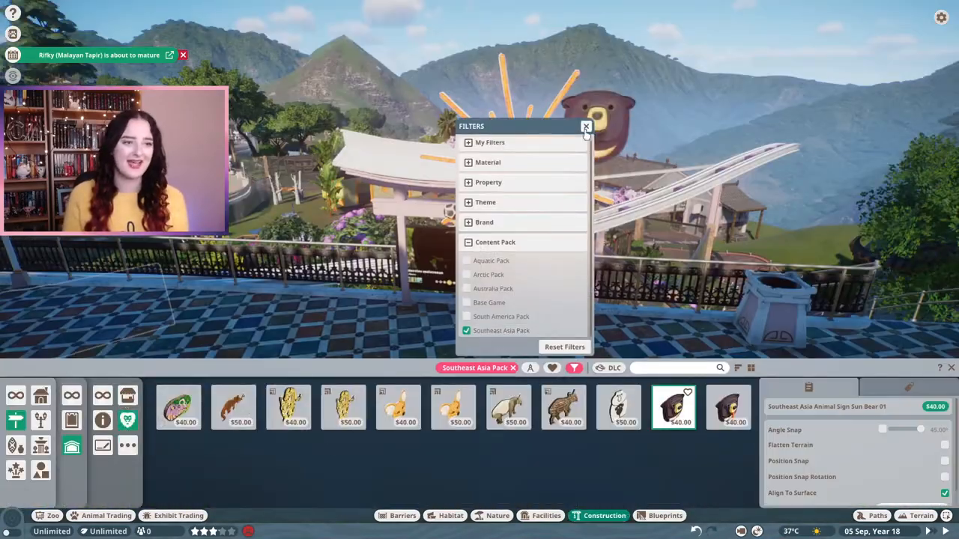
left_click(584, 126)
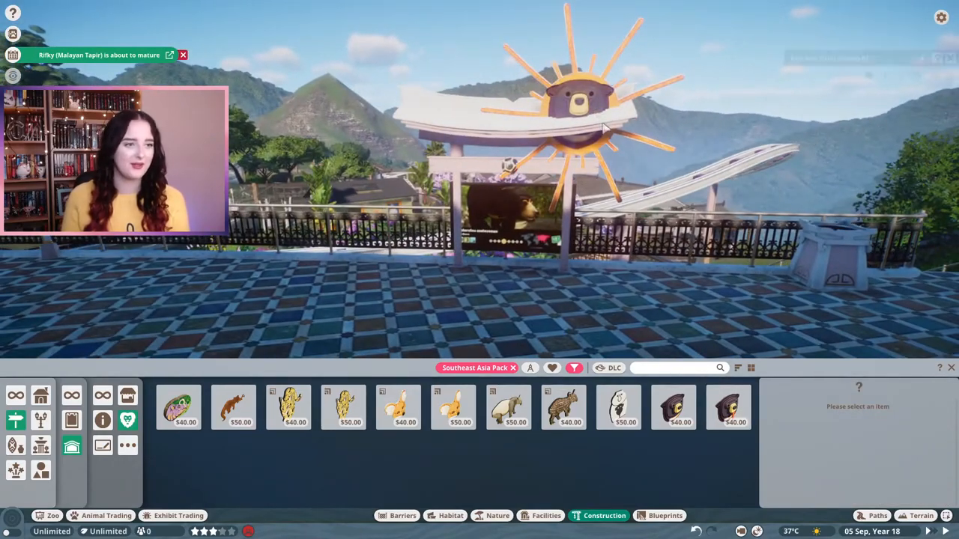
Select Southeast Asia Animal Sign Sun Bear 01, then switch to Sun Bear 02 for the arch
left_click(674, 407)
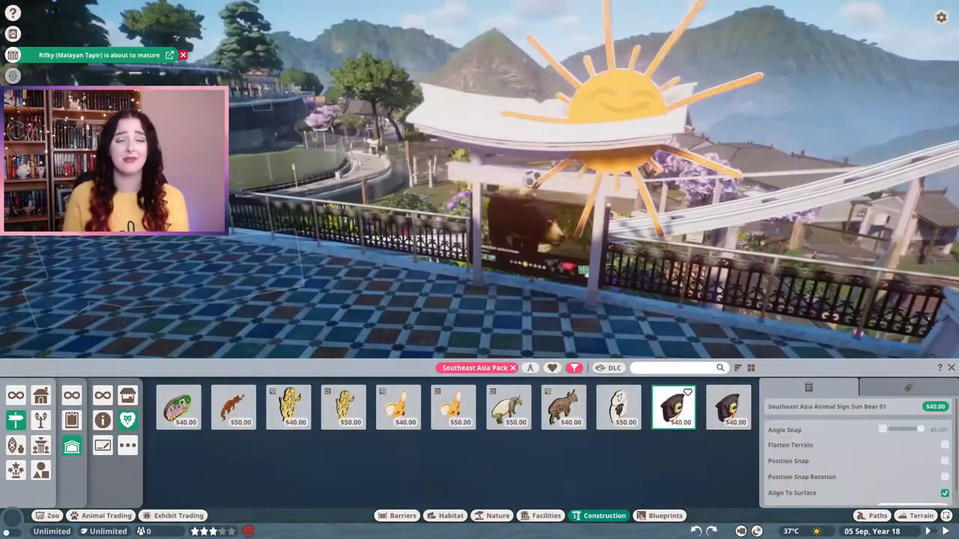
left_click(728, 407)
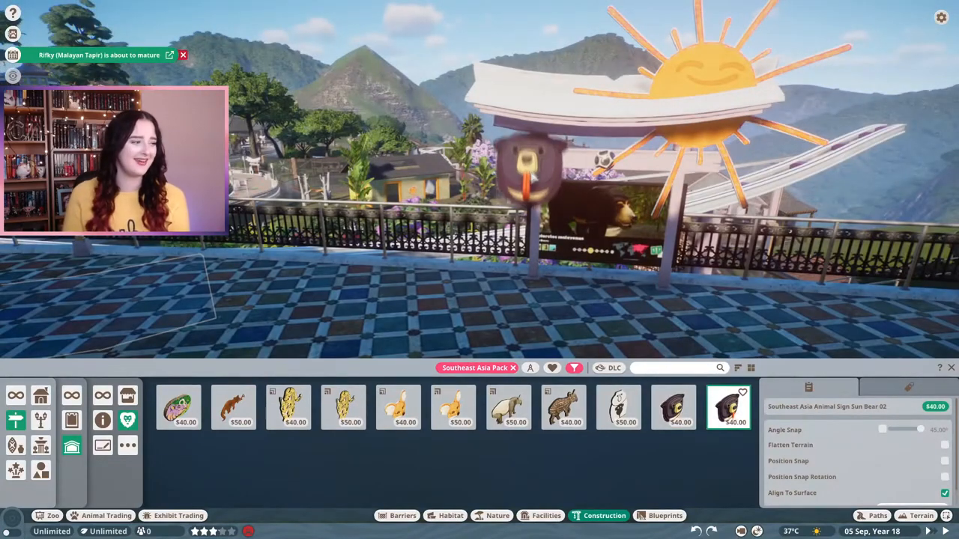